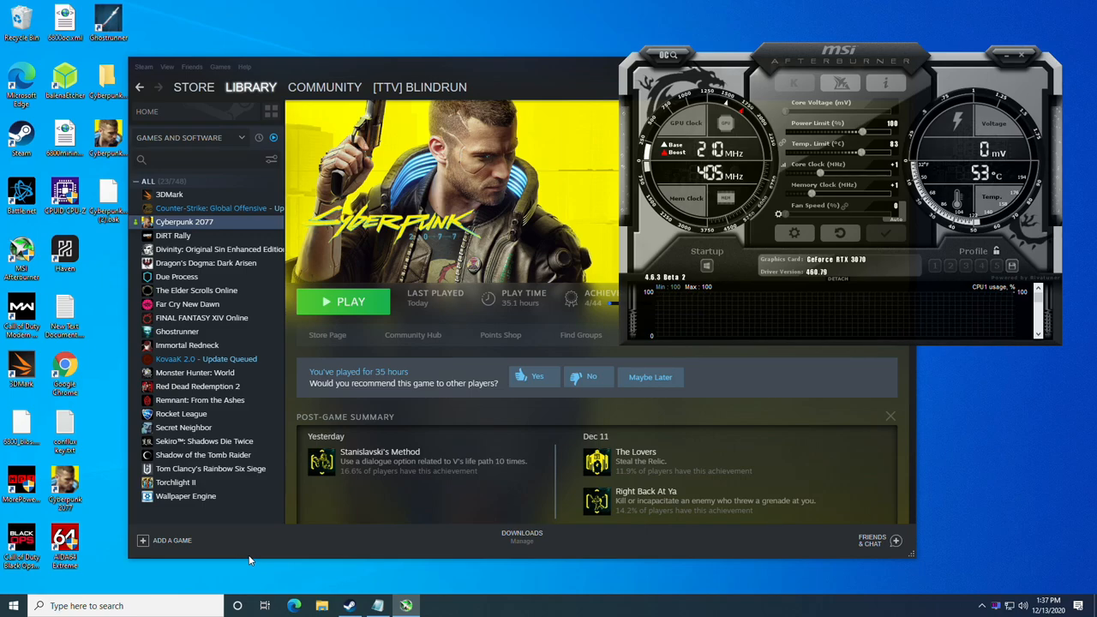
mouse_move(496, 101)
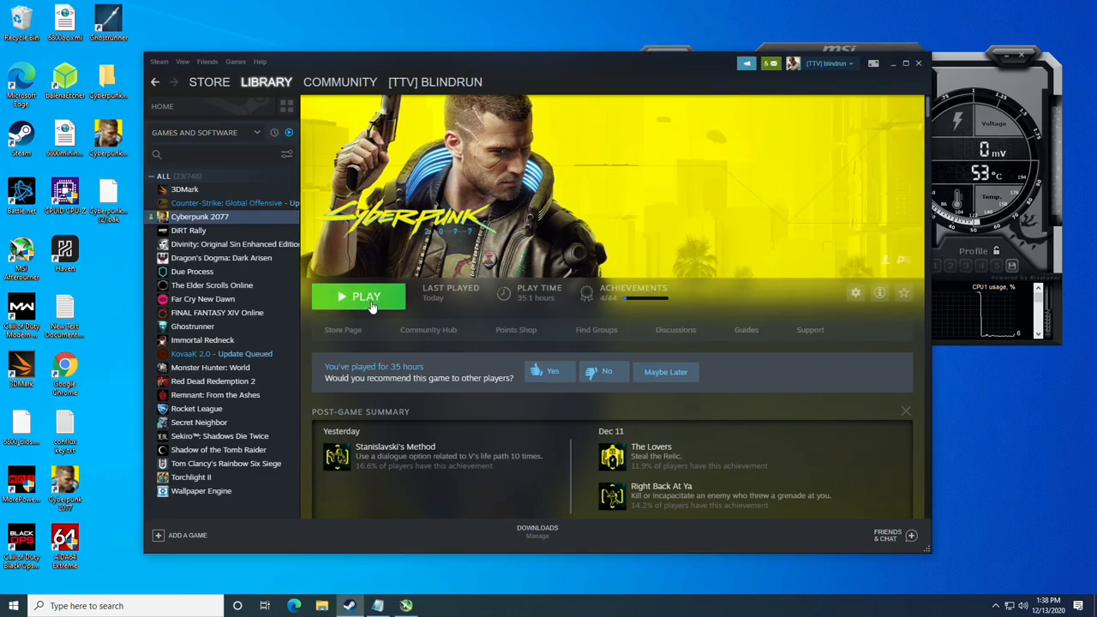
Step: Launch Cyberpunk 2077, review the Graphics settings down to Ray Tracing, then return to the main menu
left_click(366, 295)
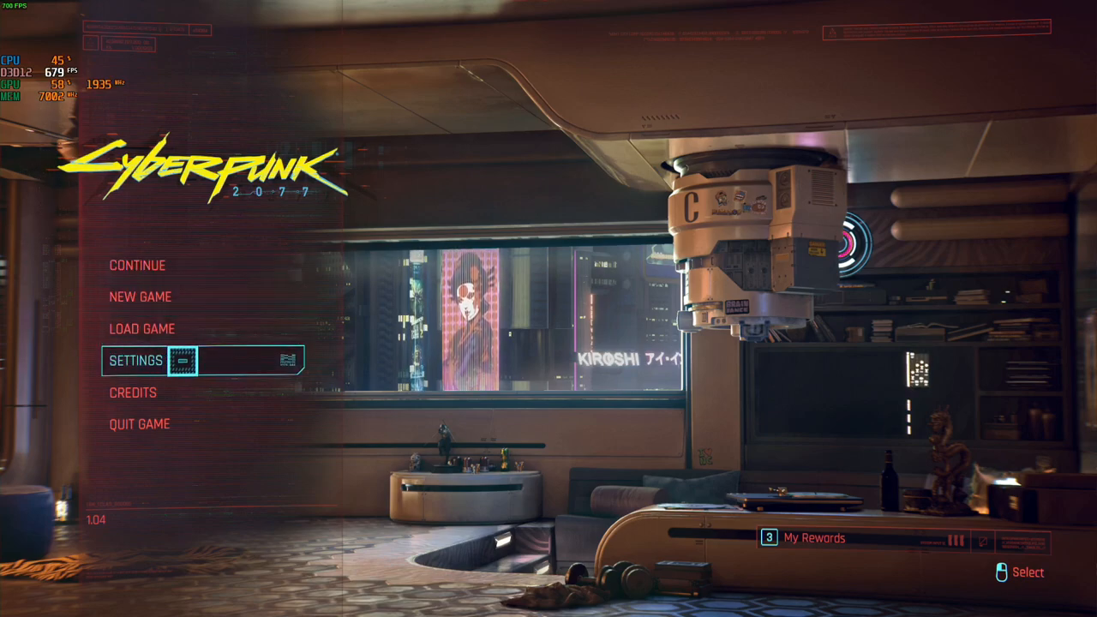
left_click(134, 360)
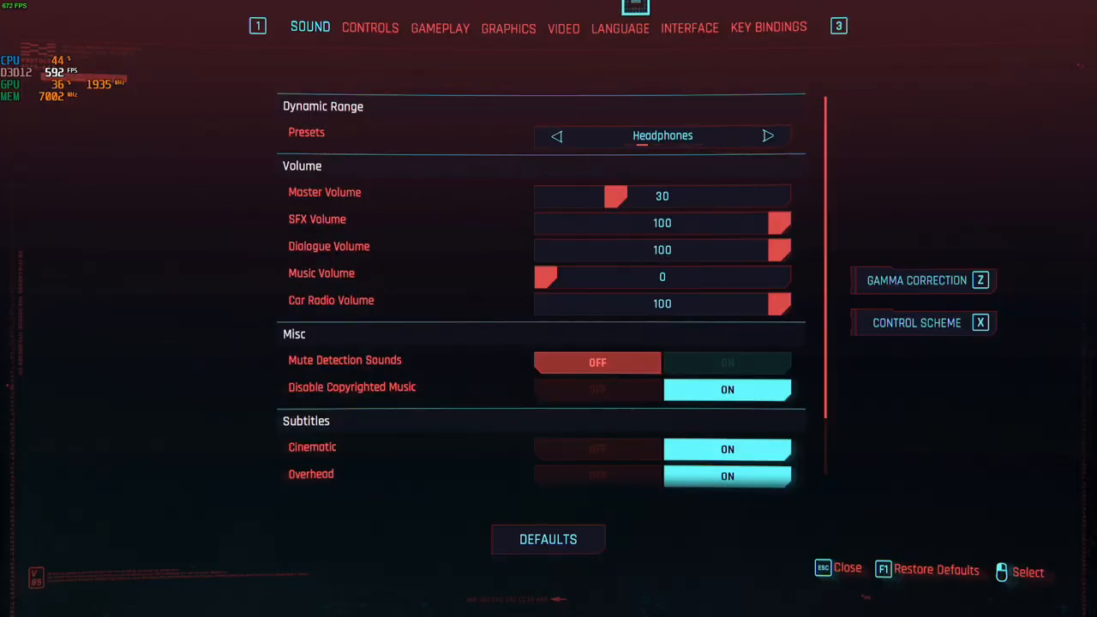
left_click(508, 27)
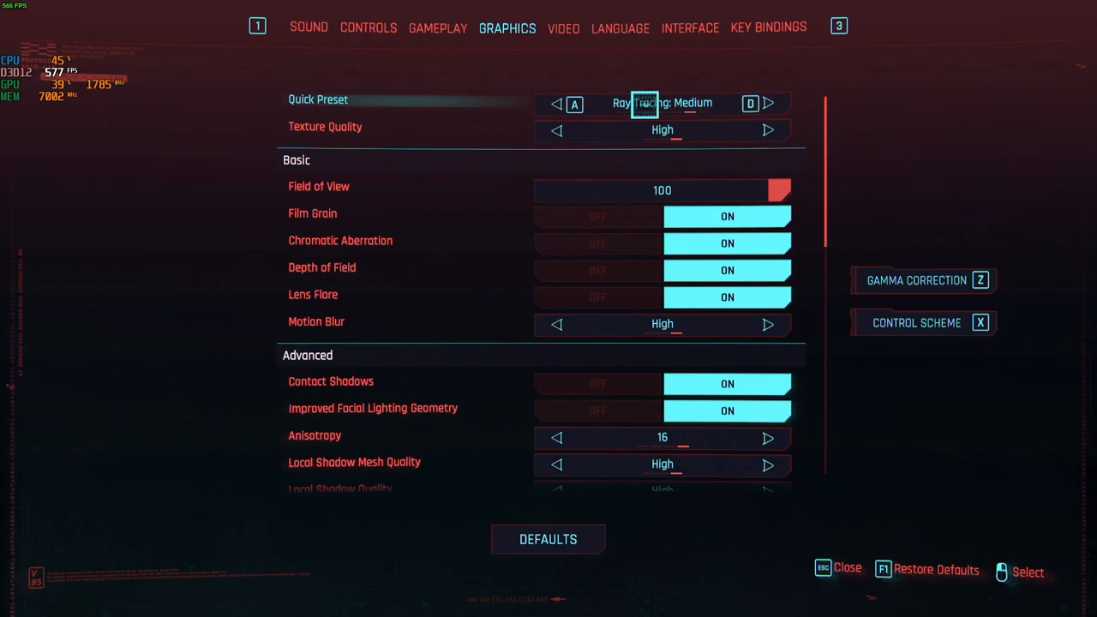
scroll("down", 3)
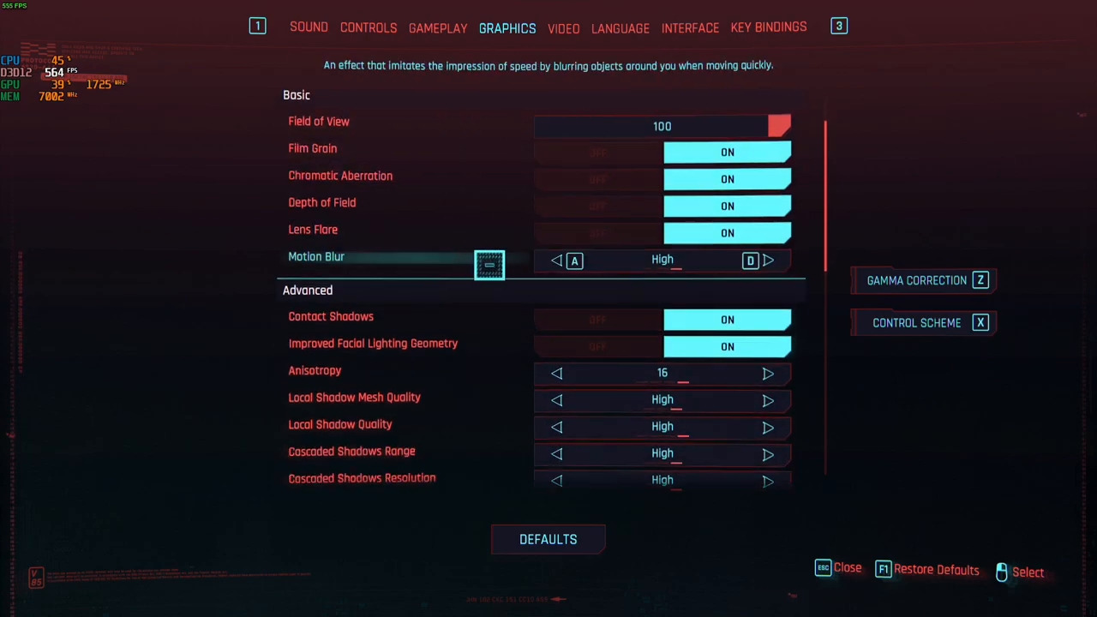
scroll("down", 3)
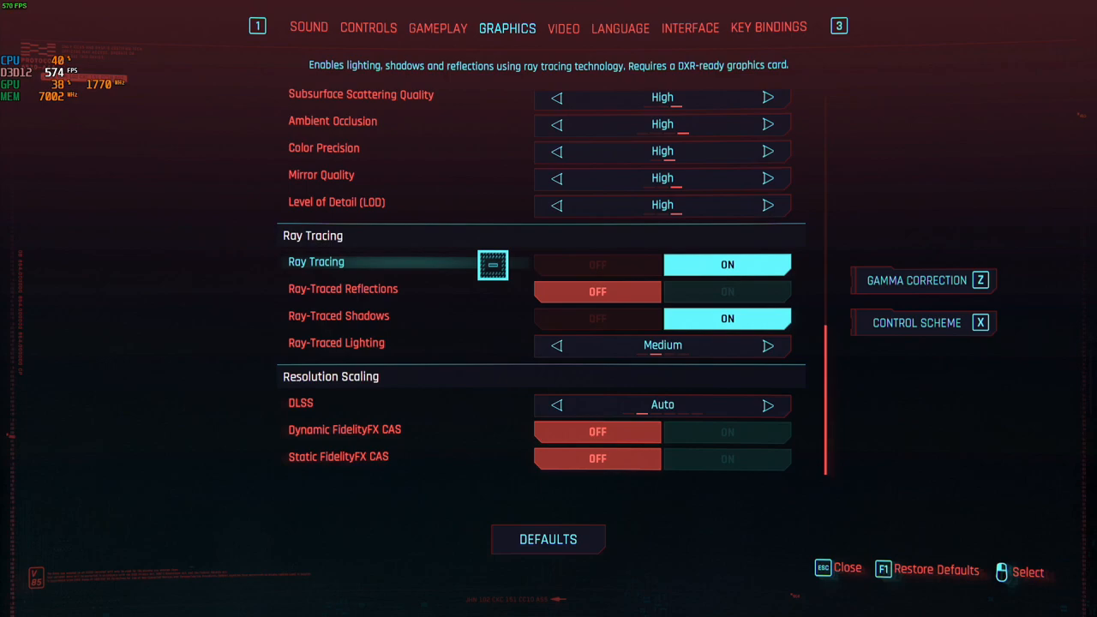
key("Escape")
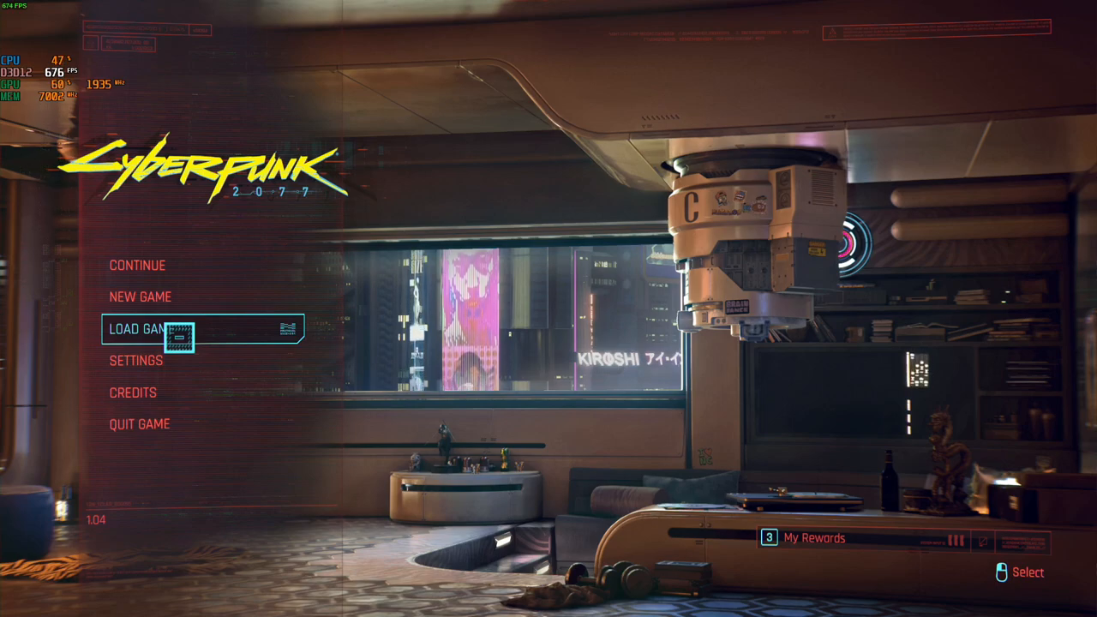
Step: Load a saved game and walk the city streets on 'The Ride' quest
left_click(142, 328)
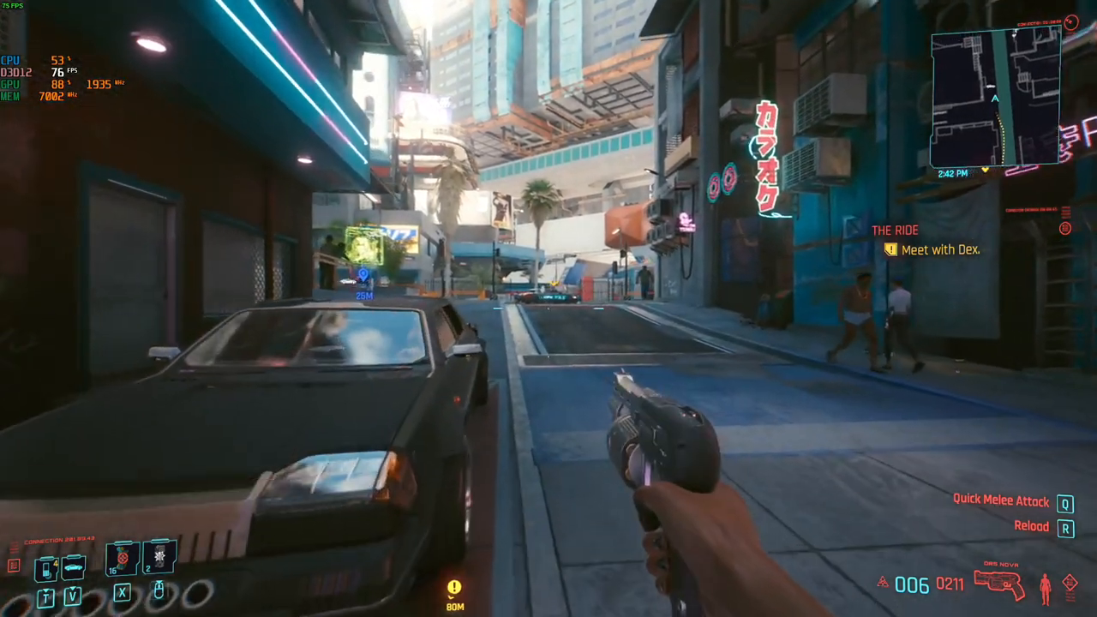
mouse_move(548, 309)
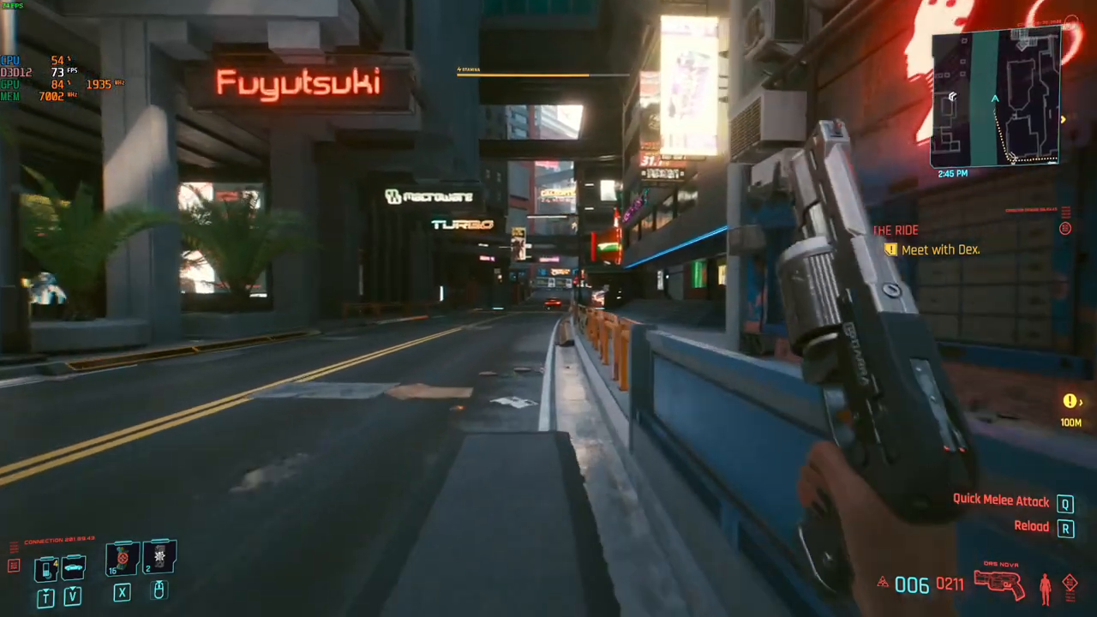
key("w")
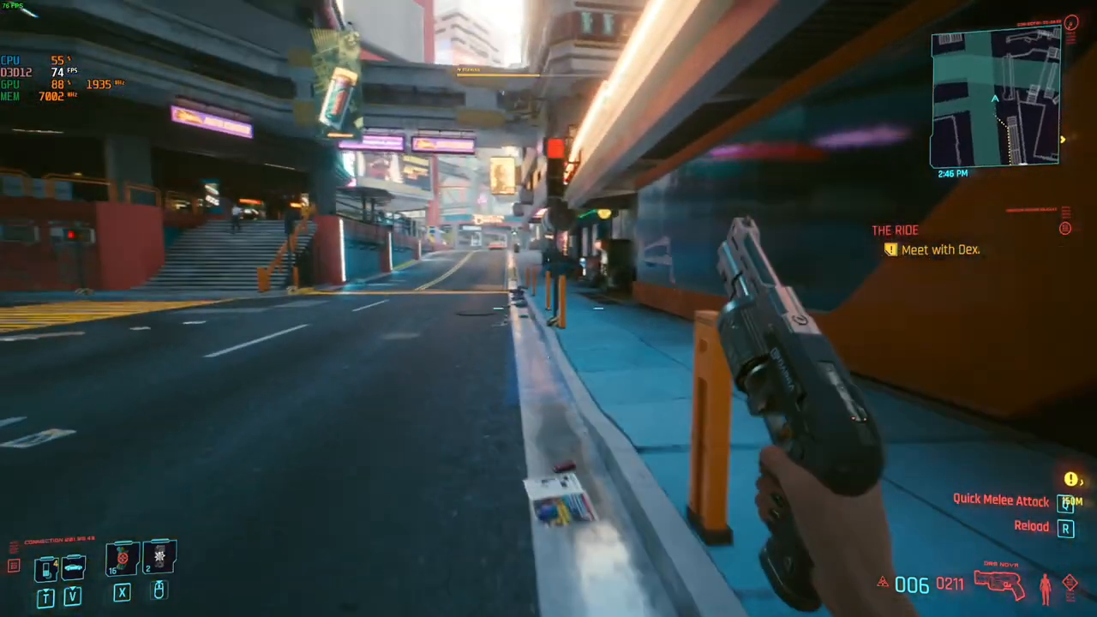
mouse_move(549, 309)
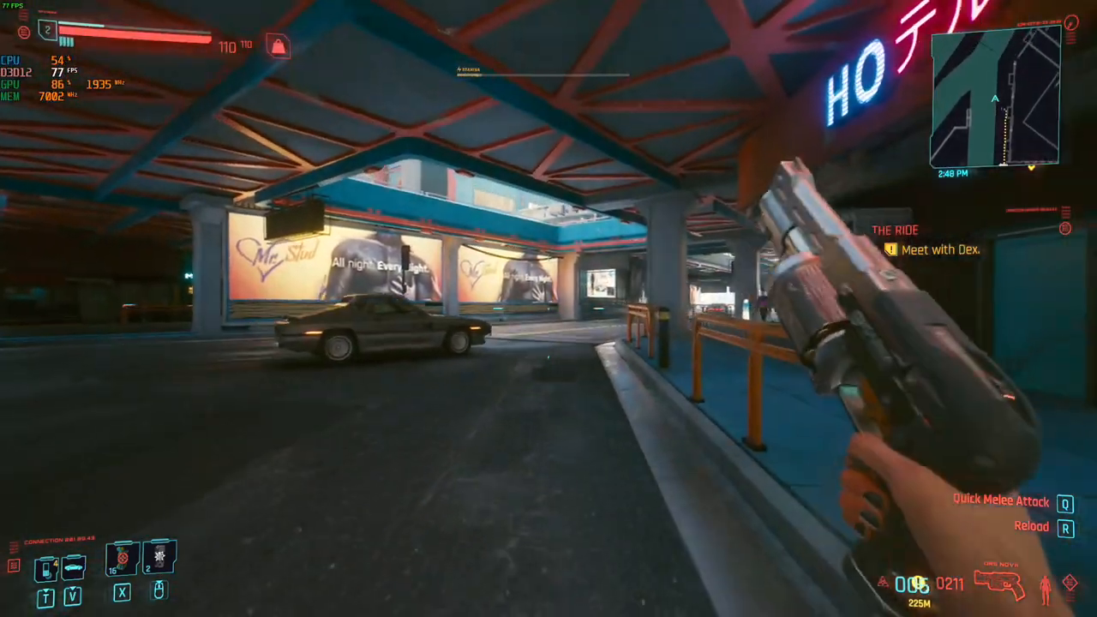
mouse_move(549, 309)
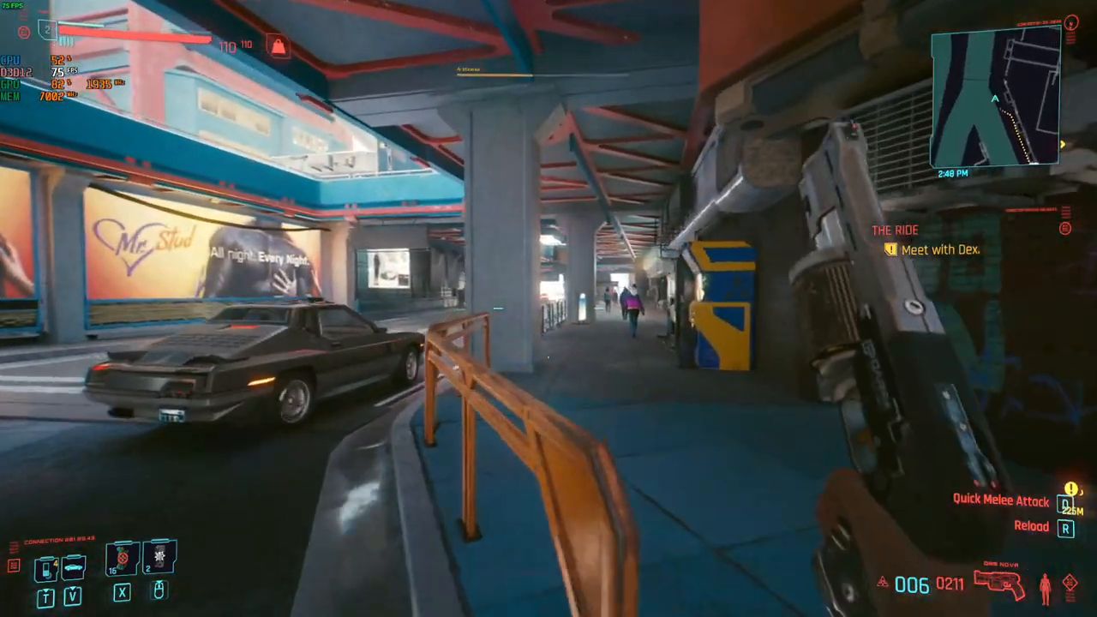
mouse_move(549, 309)
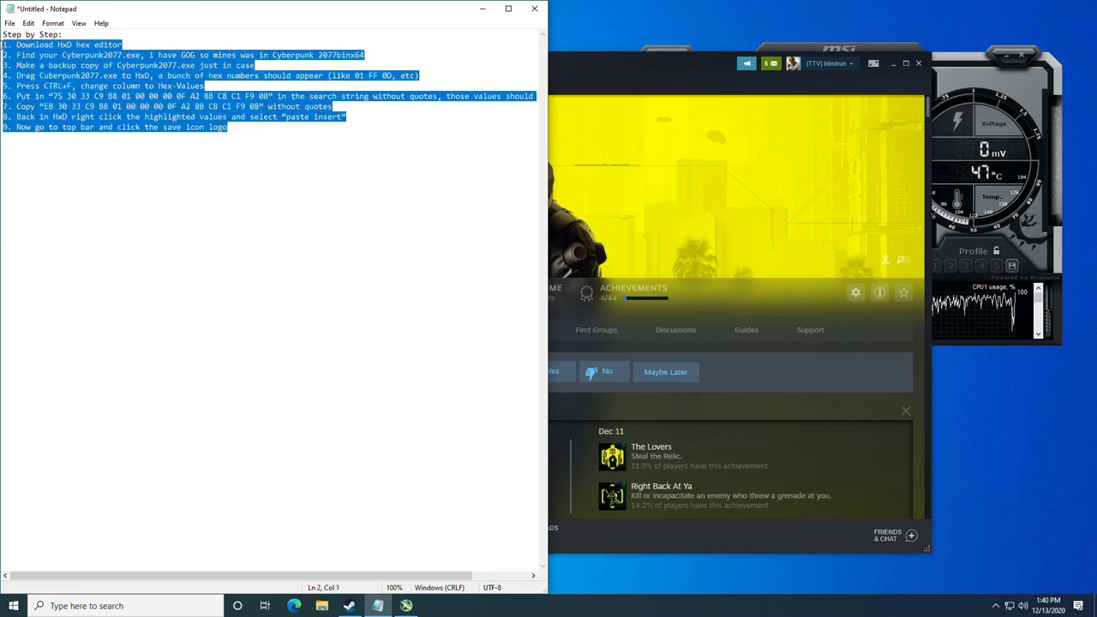
mouse_move(832, 43)
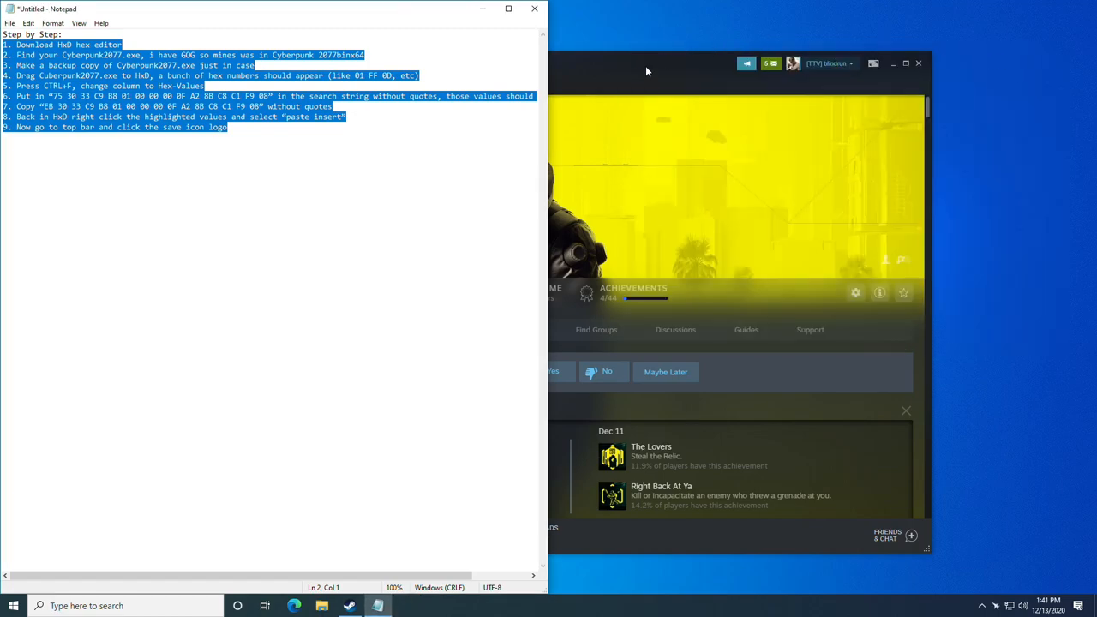
Step: Open File Explorer from the taskbar alongside the Notepad patch instructions
left_click(322, 606)
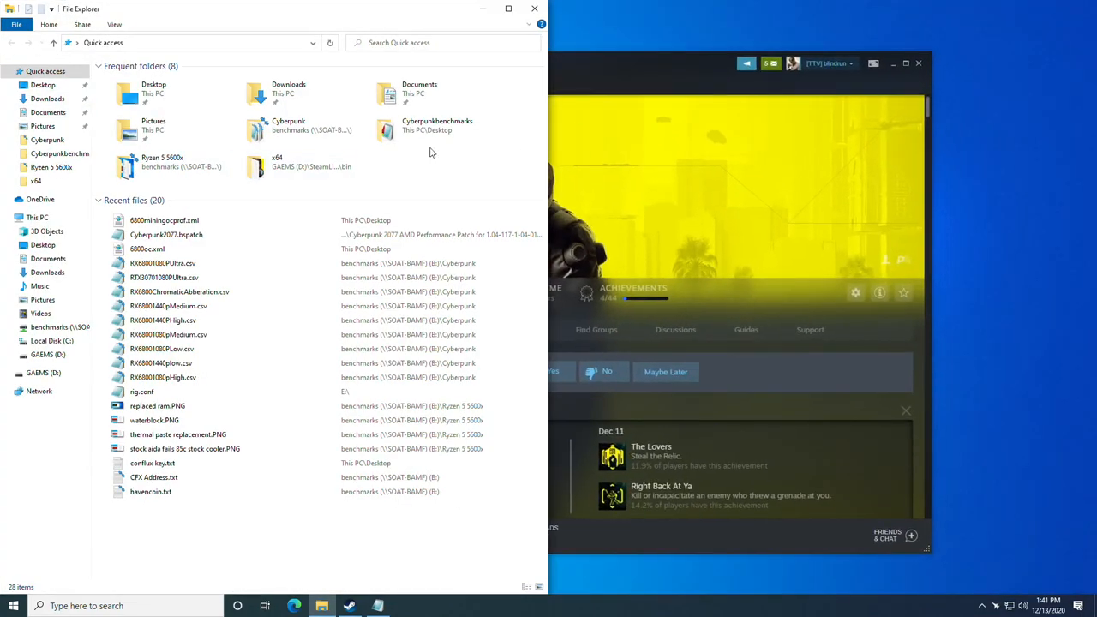
Step: Browse the GAEMS (D:) drive into the SteamLibrary folder
left_click(163, 166)
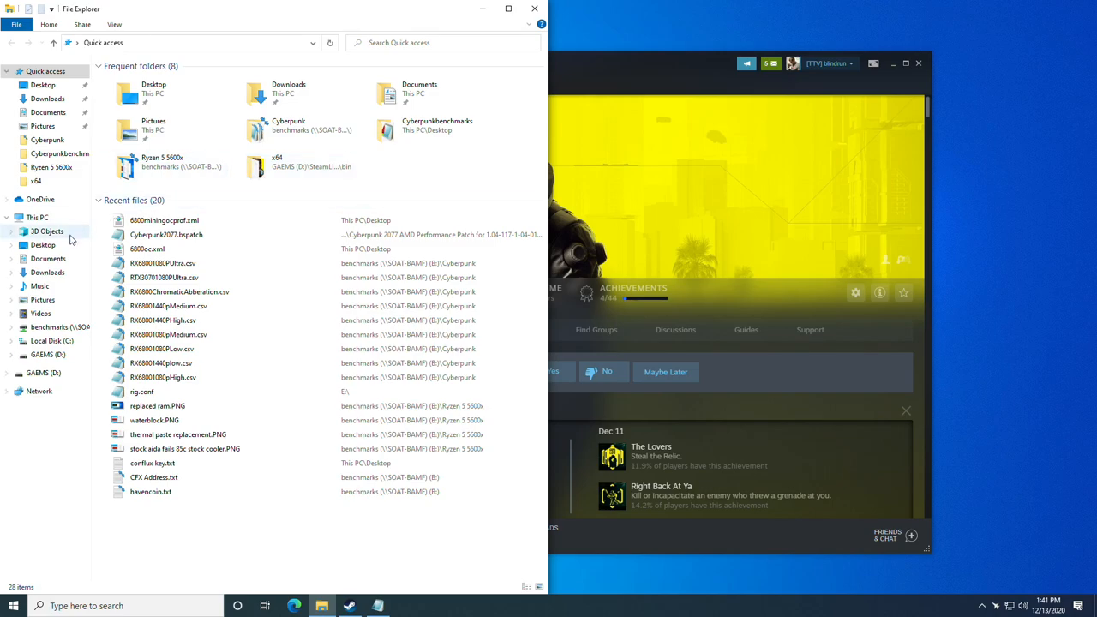
left_click(43, 372)
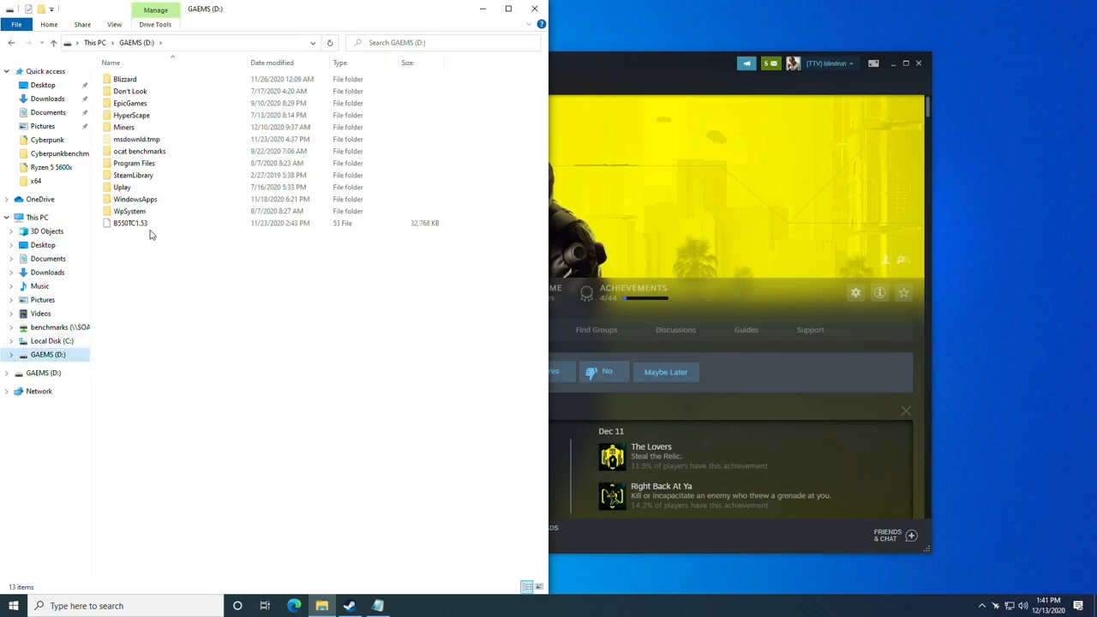
double_click(133, 175)
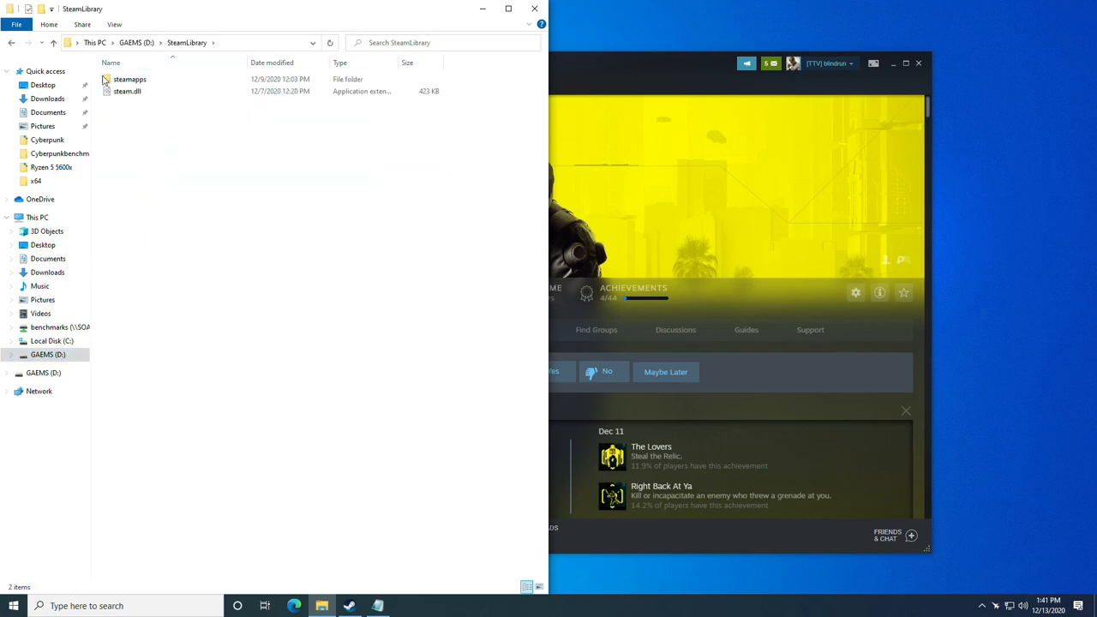
double_click(129, 79)
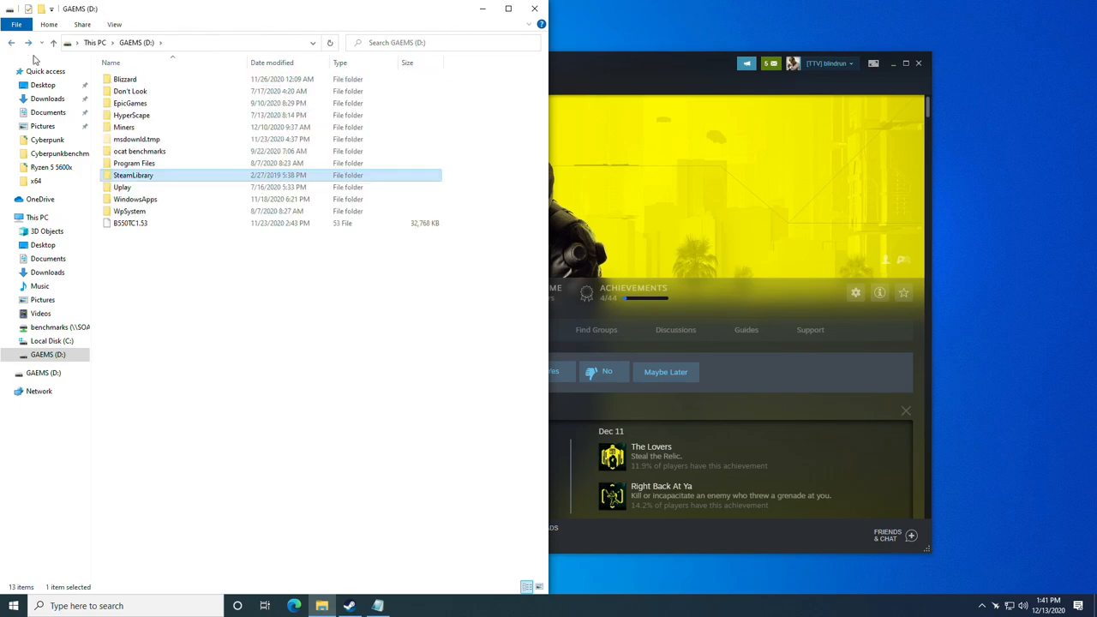
double_click(131, 102)
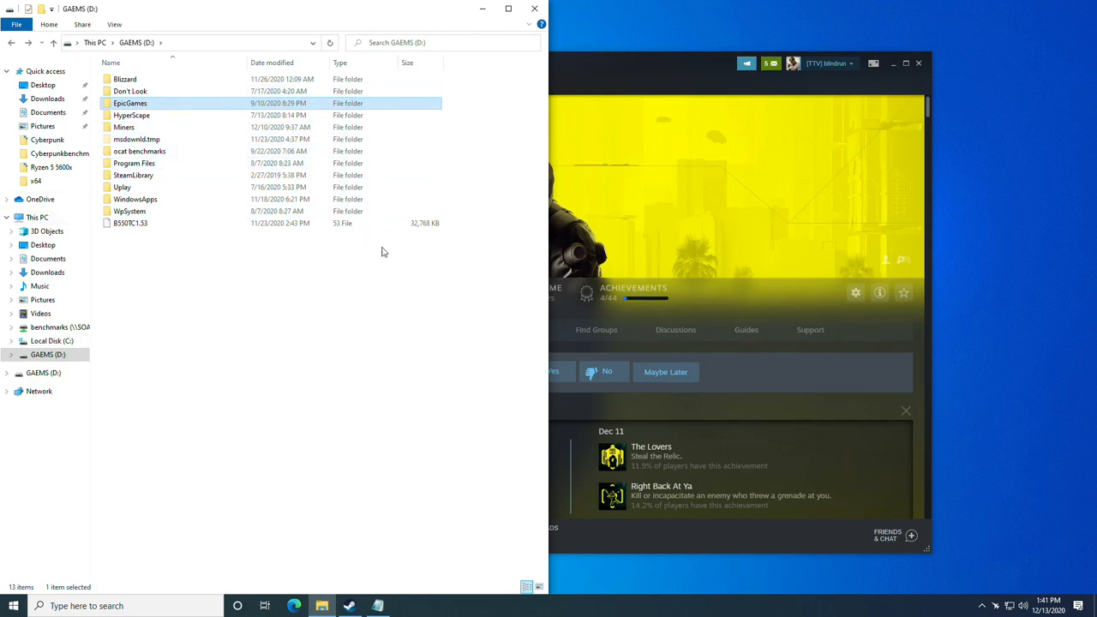
double_click(133, 175)
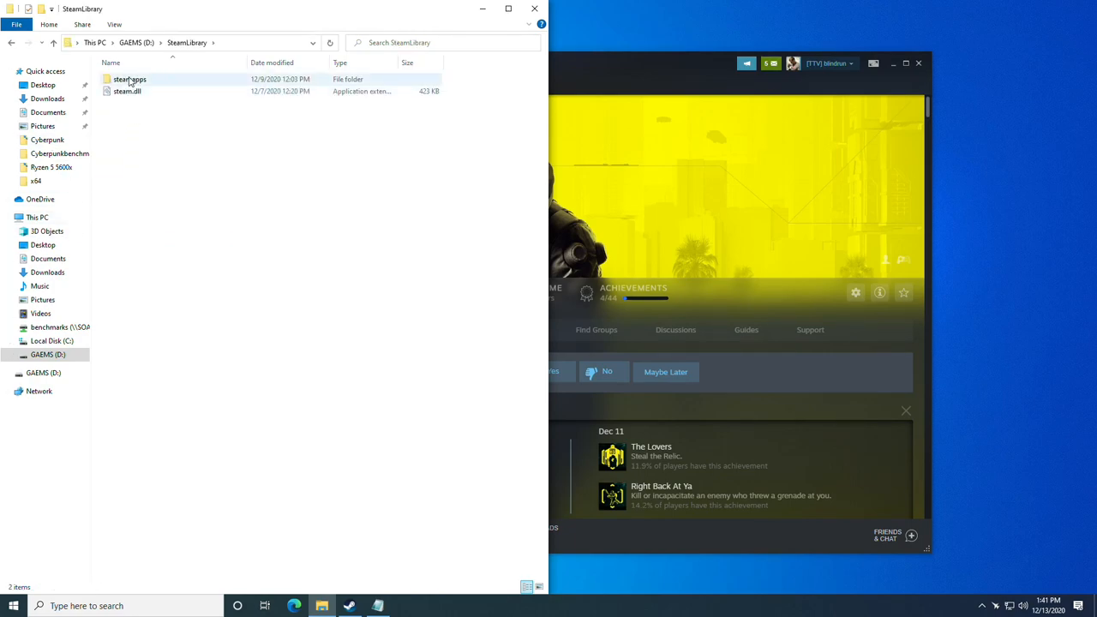
mouse_move(130, 79)
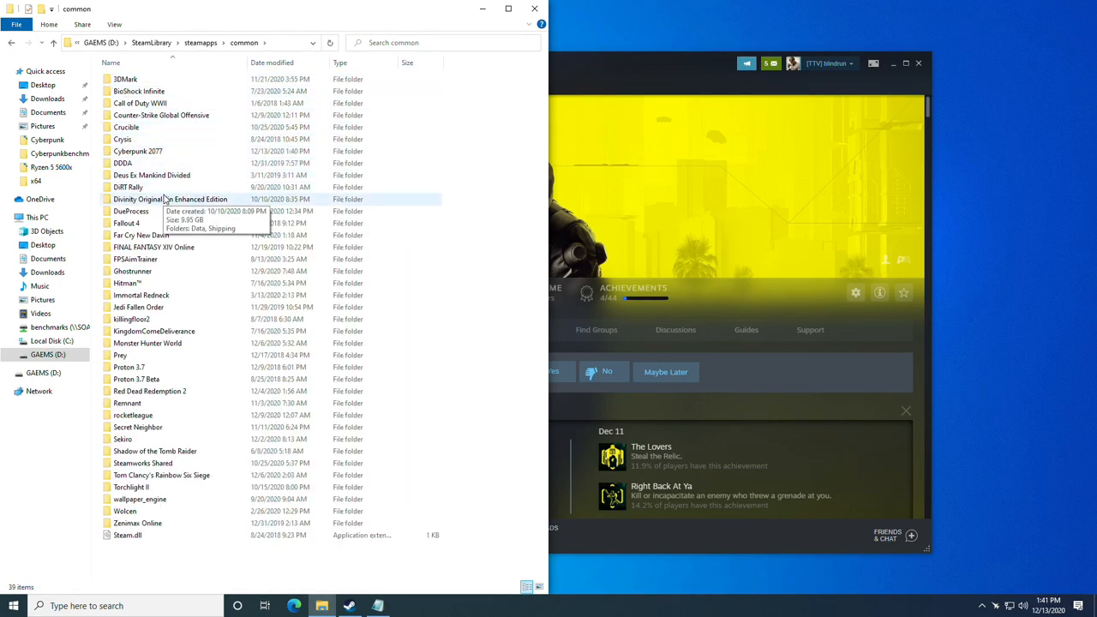
mouse_move(152, 175)
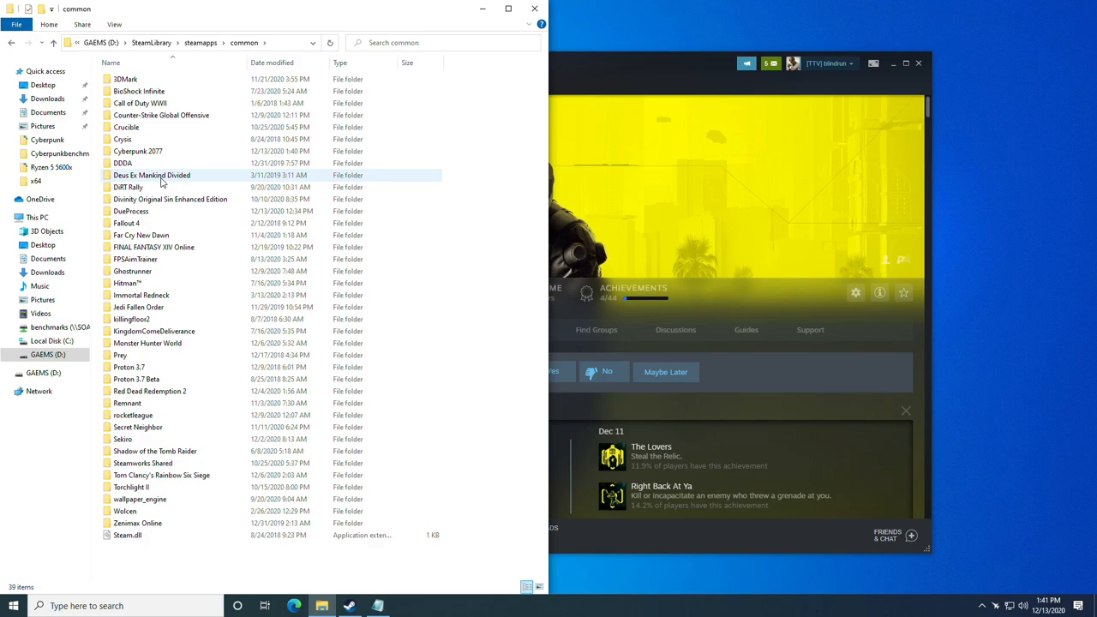
Step: Open the game's bin\x64 folder and select Cyberpunk2077.exe
left_click(127, 187)
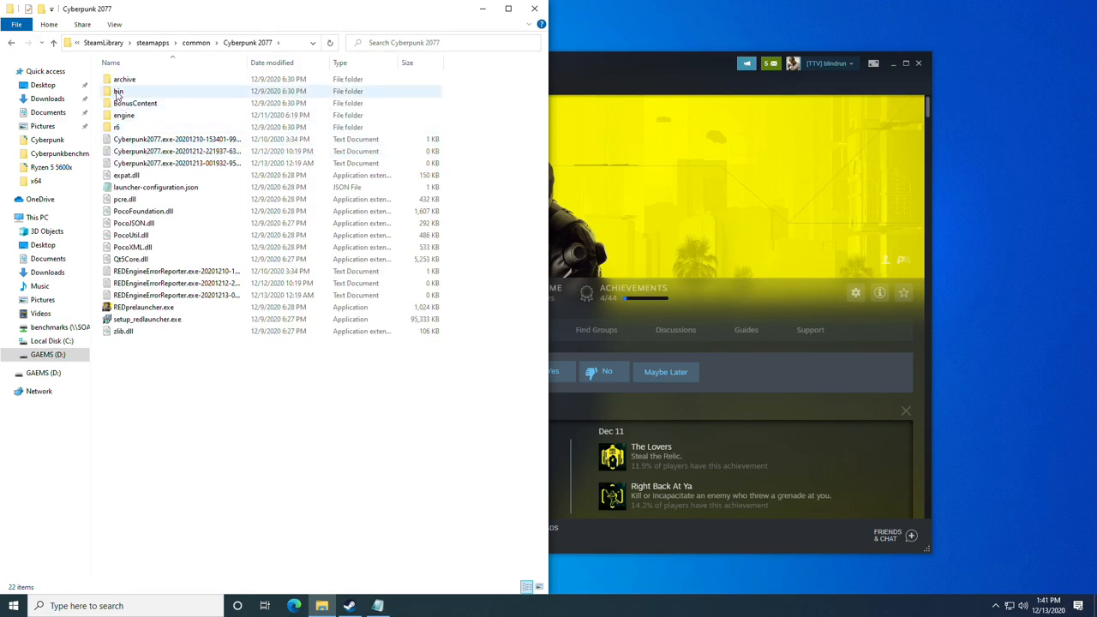
mouse_move(118, 91)
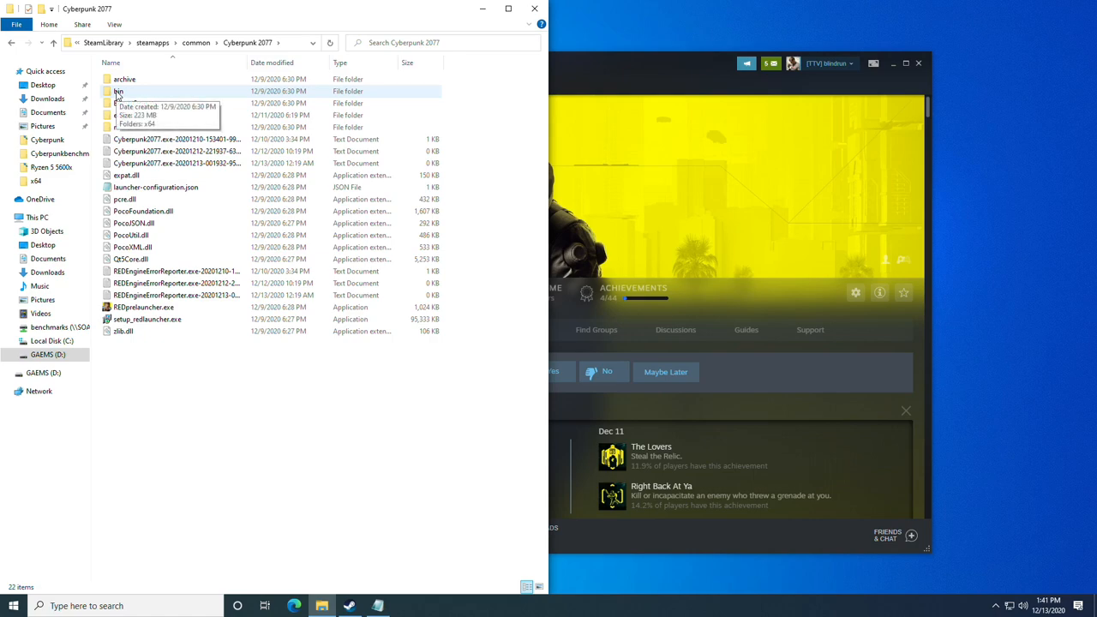
double_click(118, 91)
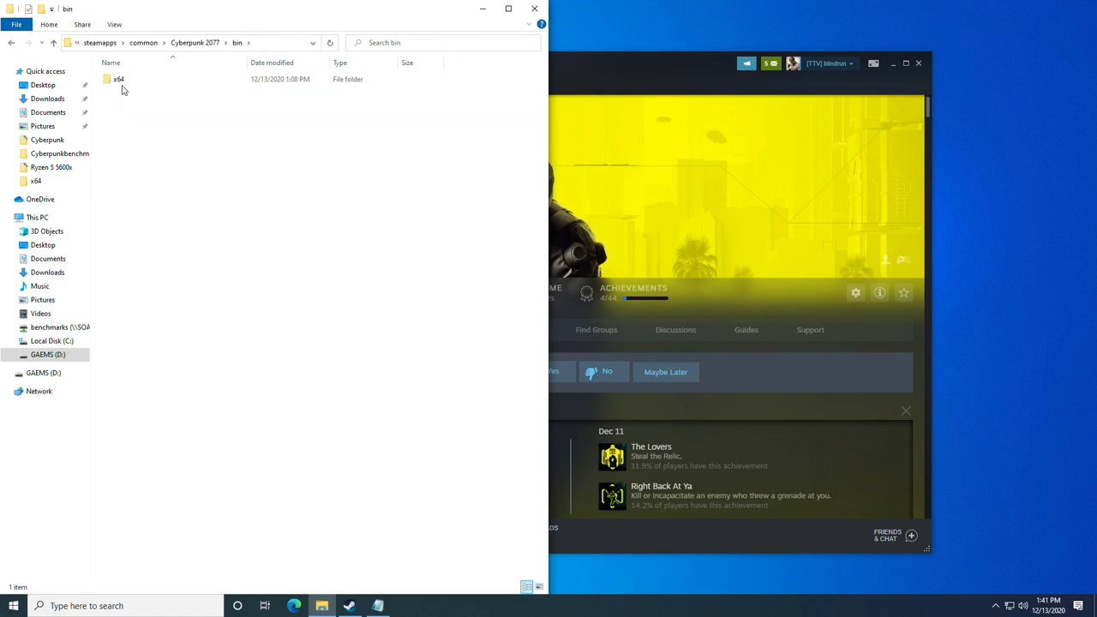
double_click(119, 79)
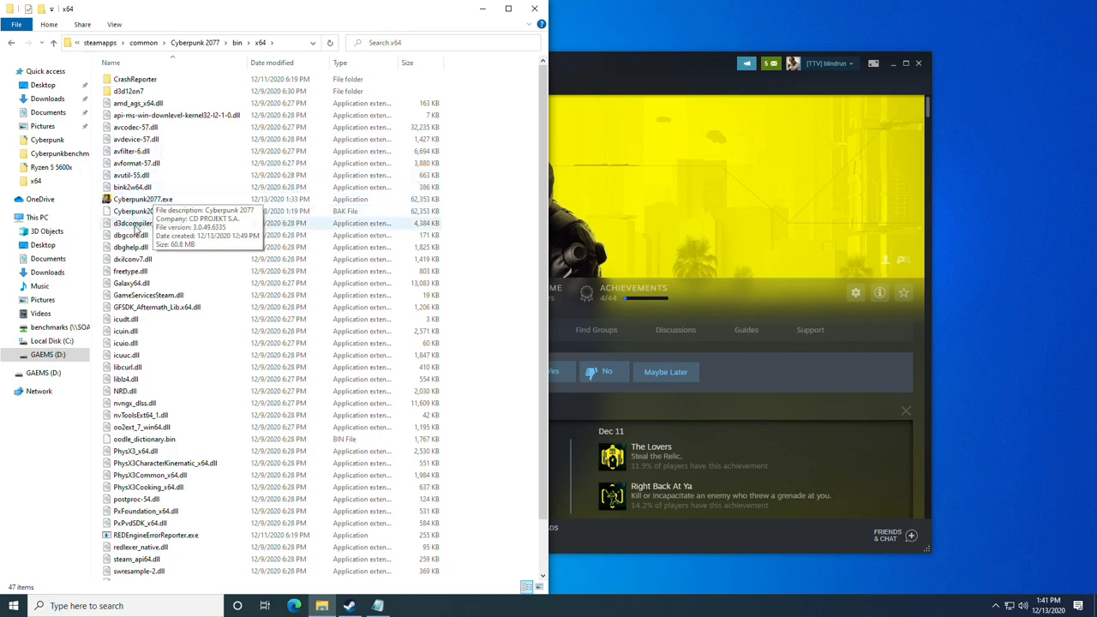
left_click(143, 199)
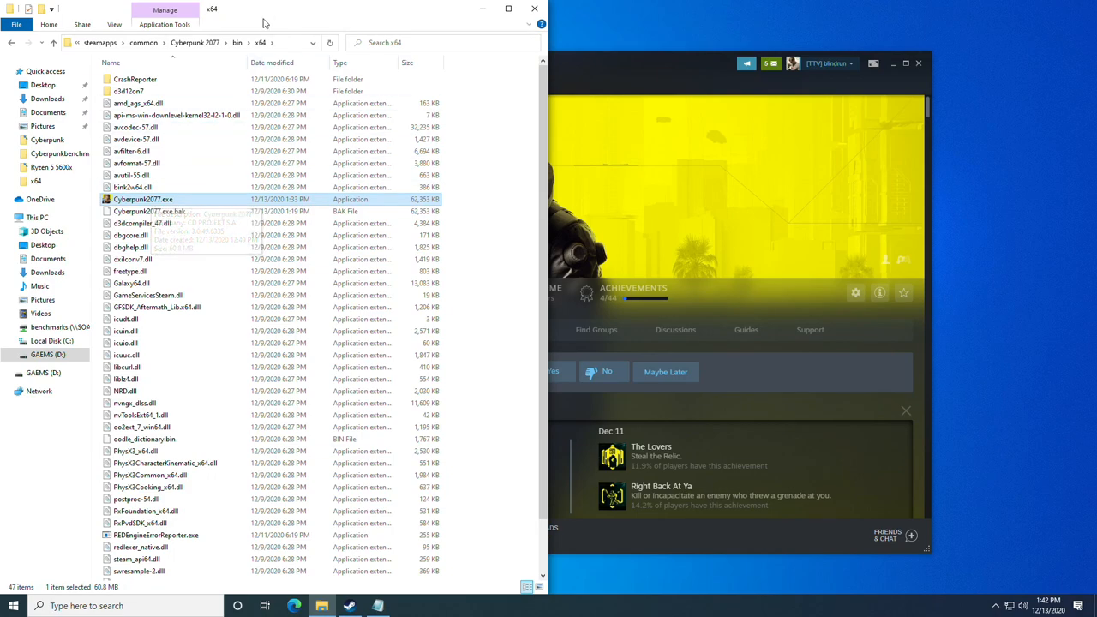
Step: Paste Cyberpunk2077.exe onto the desktop, replacing the existing copy
right_click(143, 199)
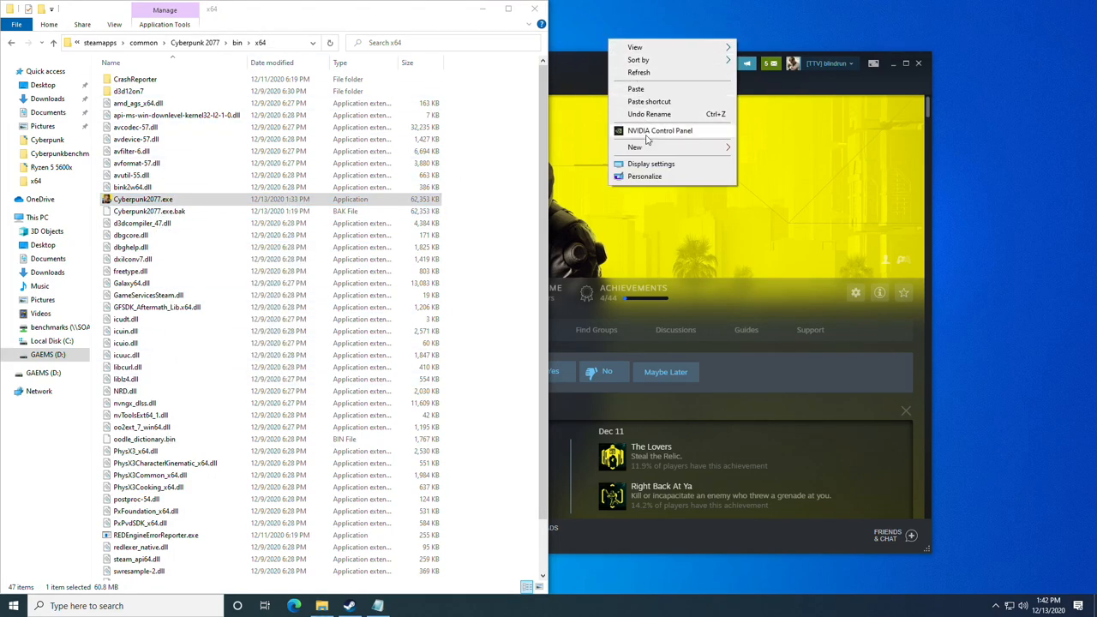
left_click(636, 89)
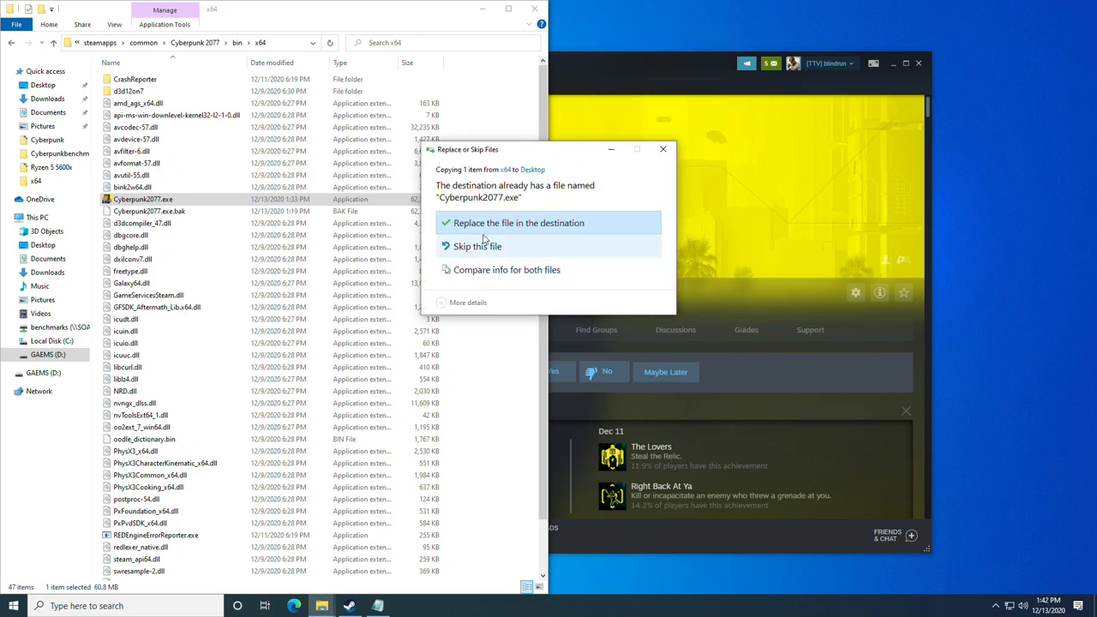
left_click(518, 223)
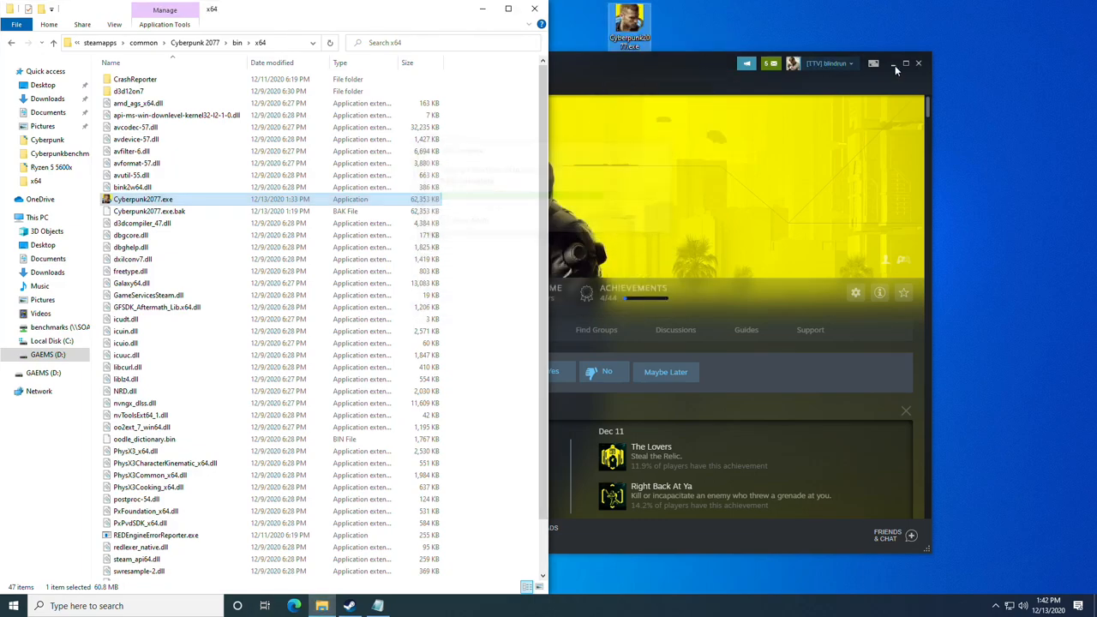
Step: Rename the desktop copy's extension to .bak and confirm the change
left_click(893, 63)
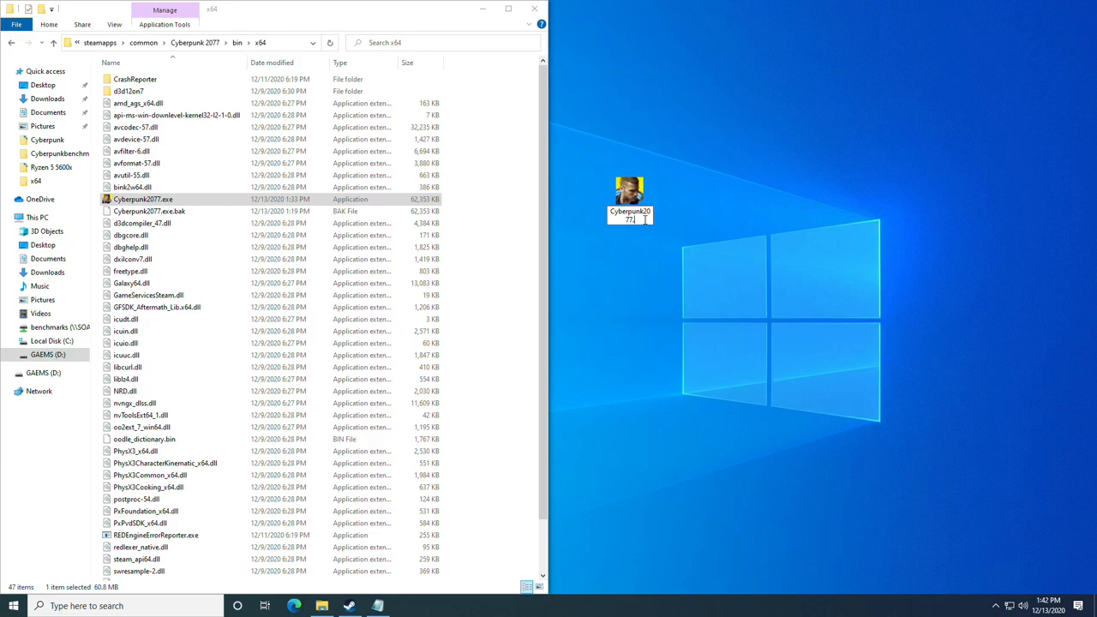
type("bak")
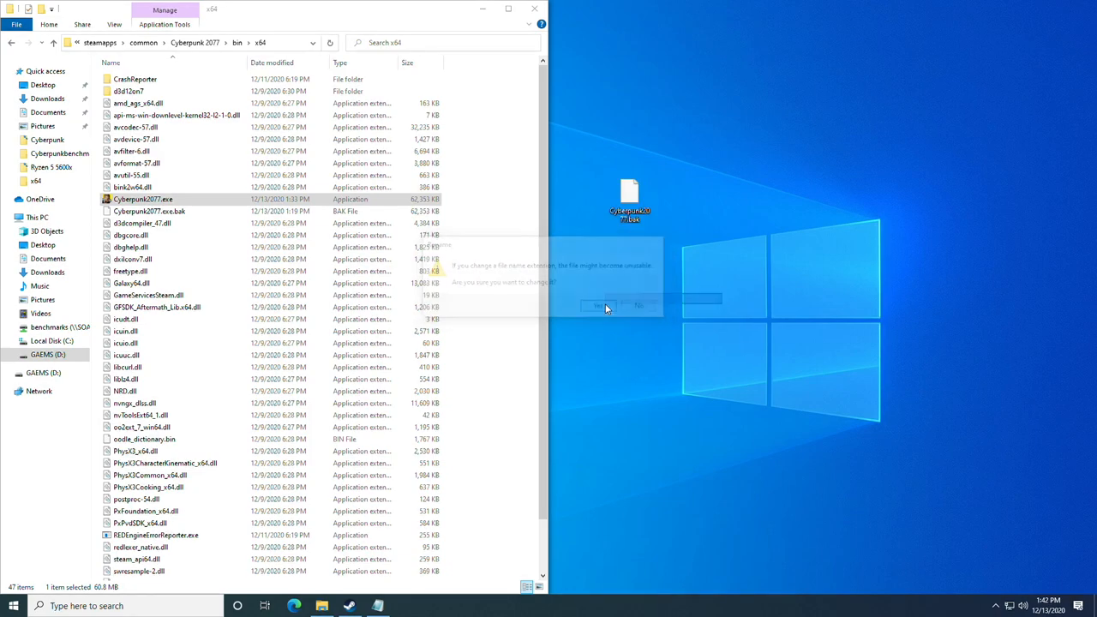
left_click(600, 306)
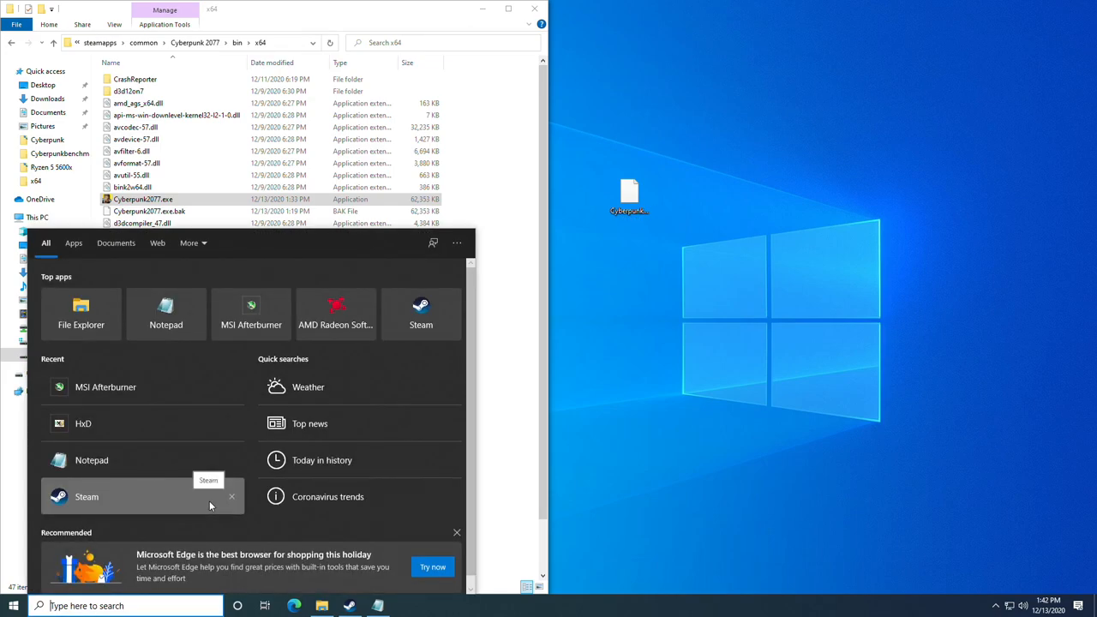
Step: Review File Explorer Options' View settings, then drag Cyberpunk2077.bak higher on the desktop
type("fil")
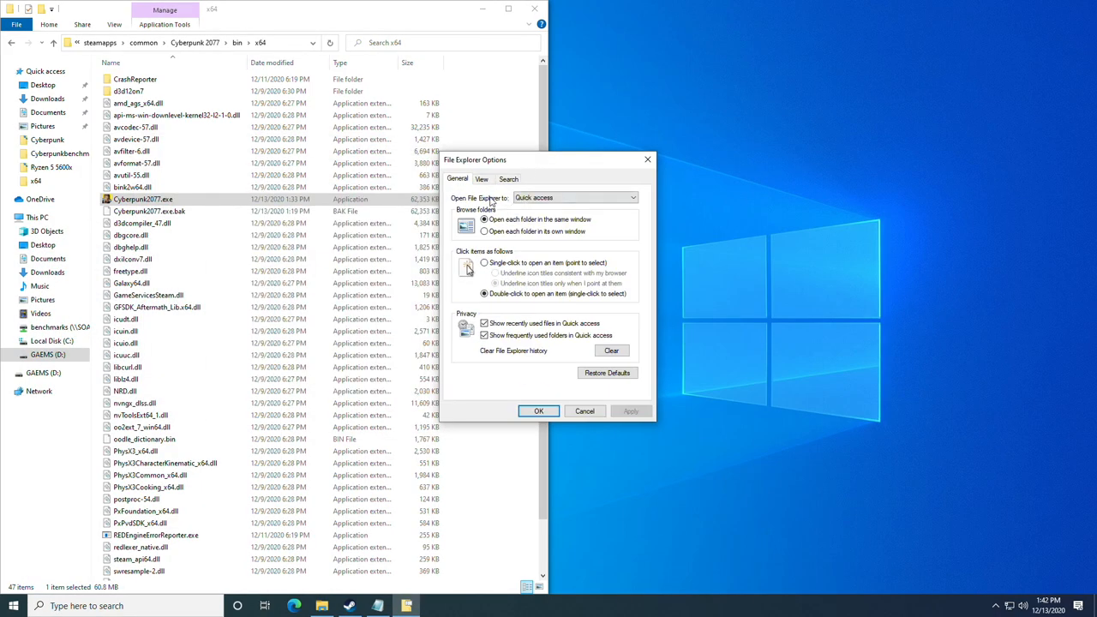
left_click(482, 178)
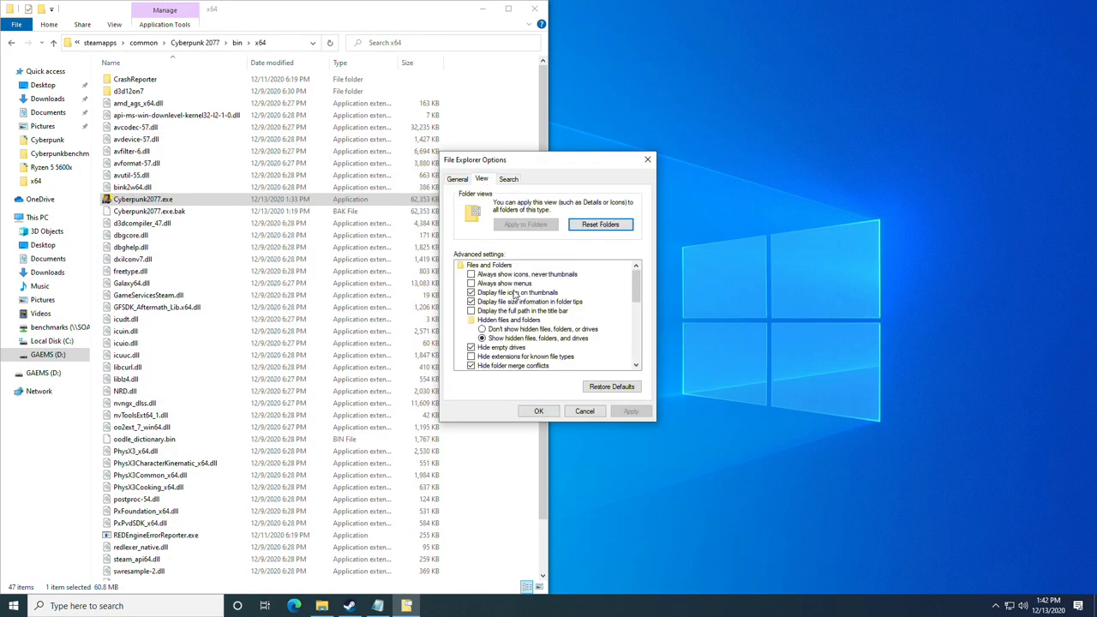
scroll("down", 3)
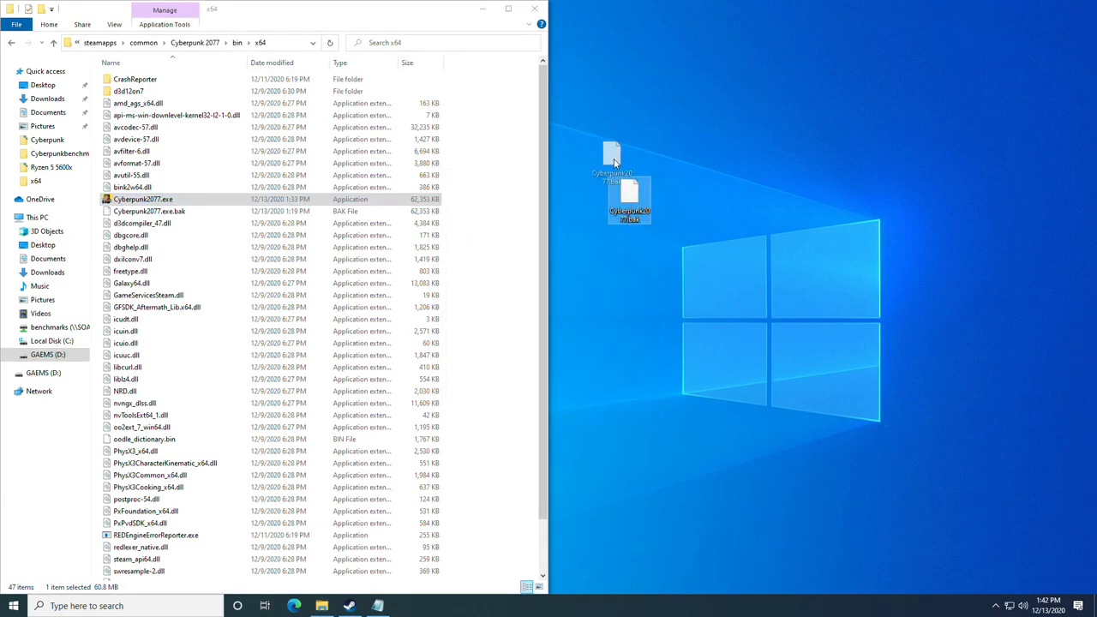
left_click_drag(630, 202, 587, 85)
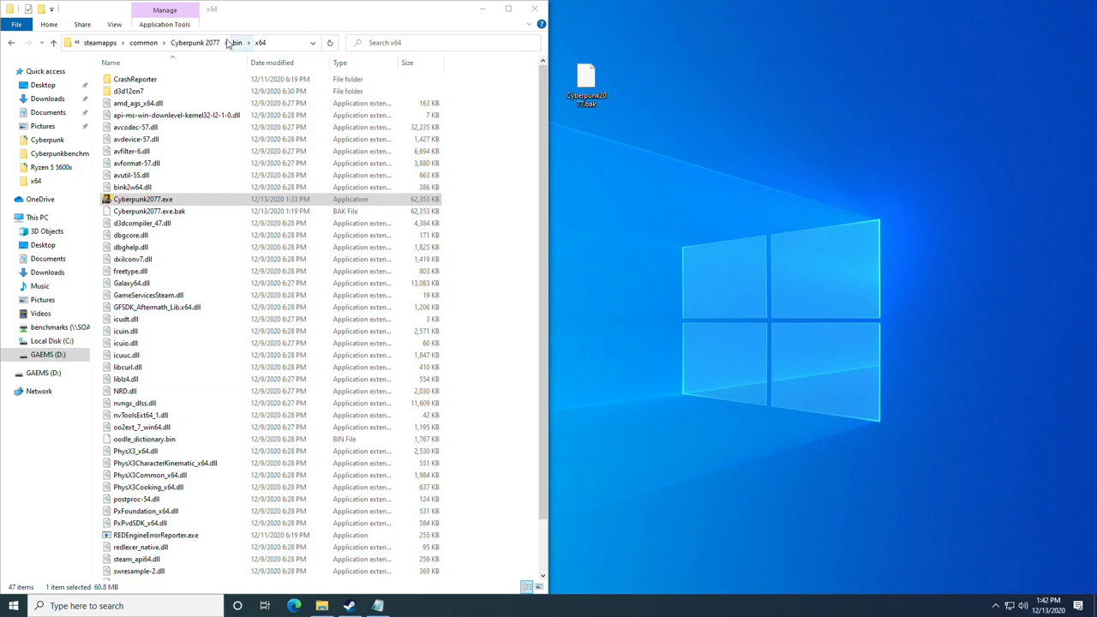
Step: Search Edge for 'hxd hex editor' and open mh-nexus's HxD 2.4.0.0 downloads list
left_click(293, 606)
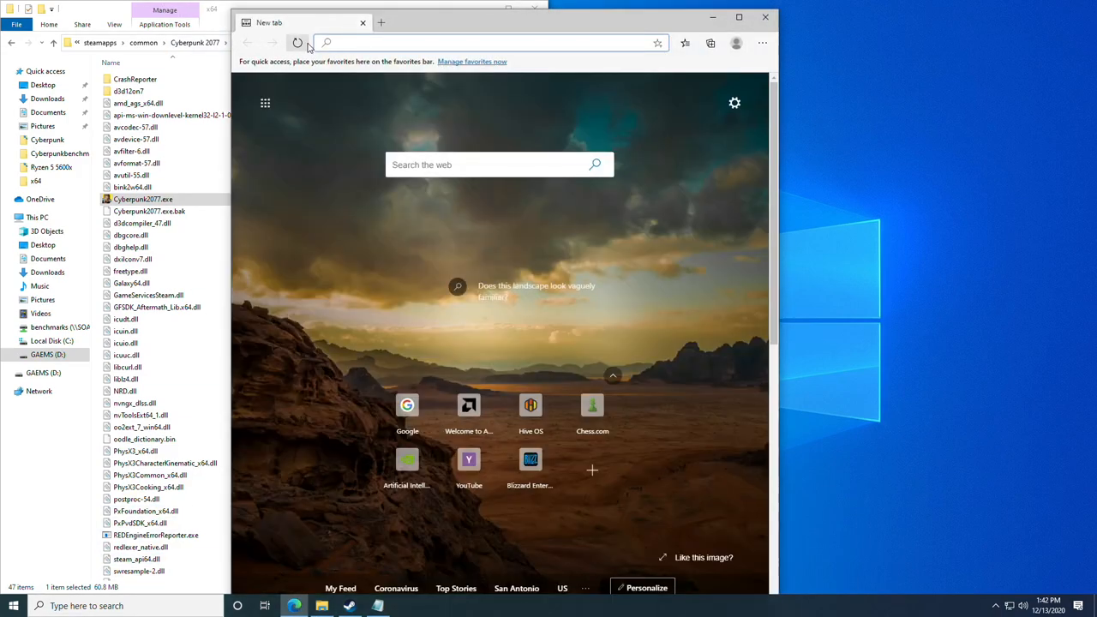
type("hxd hex editor")
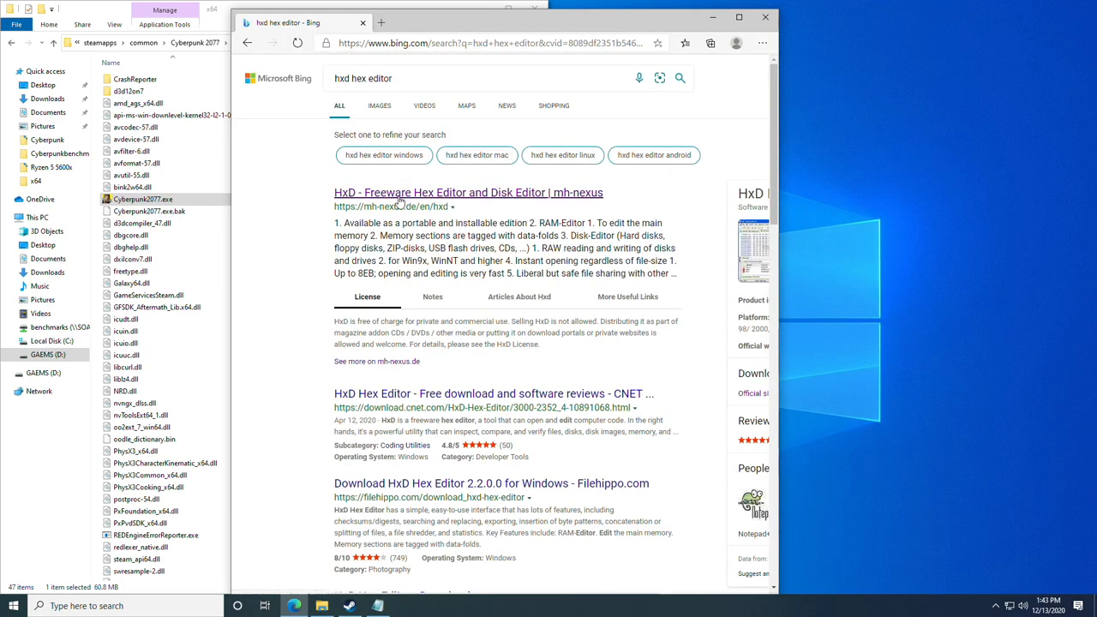
left_click(468, 192)
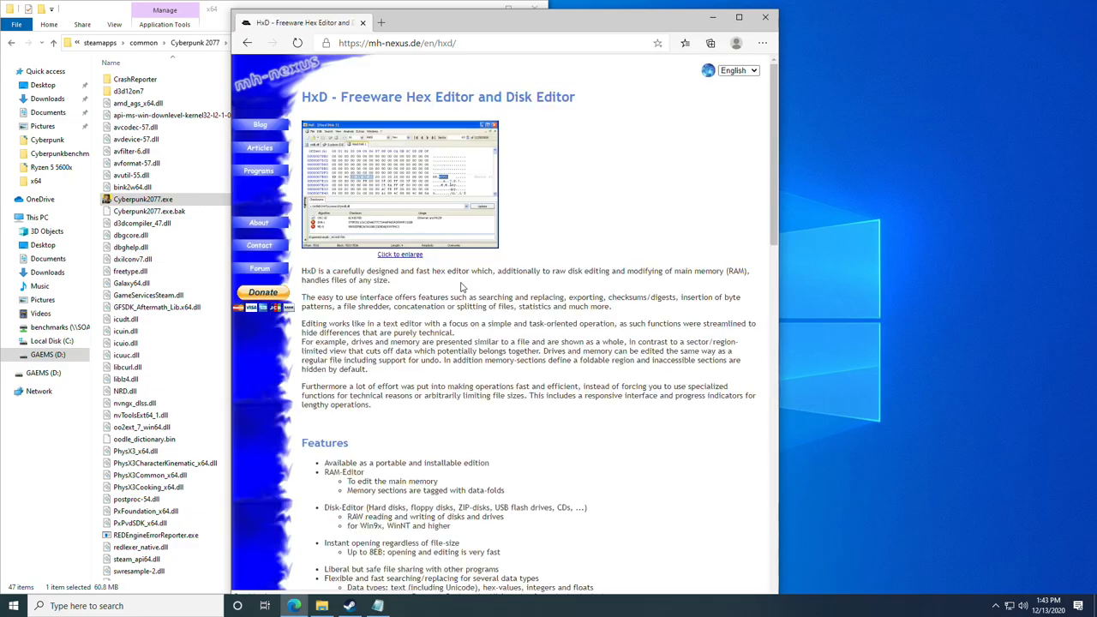
scroll("down", 3)
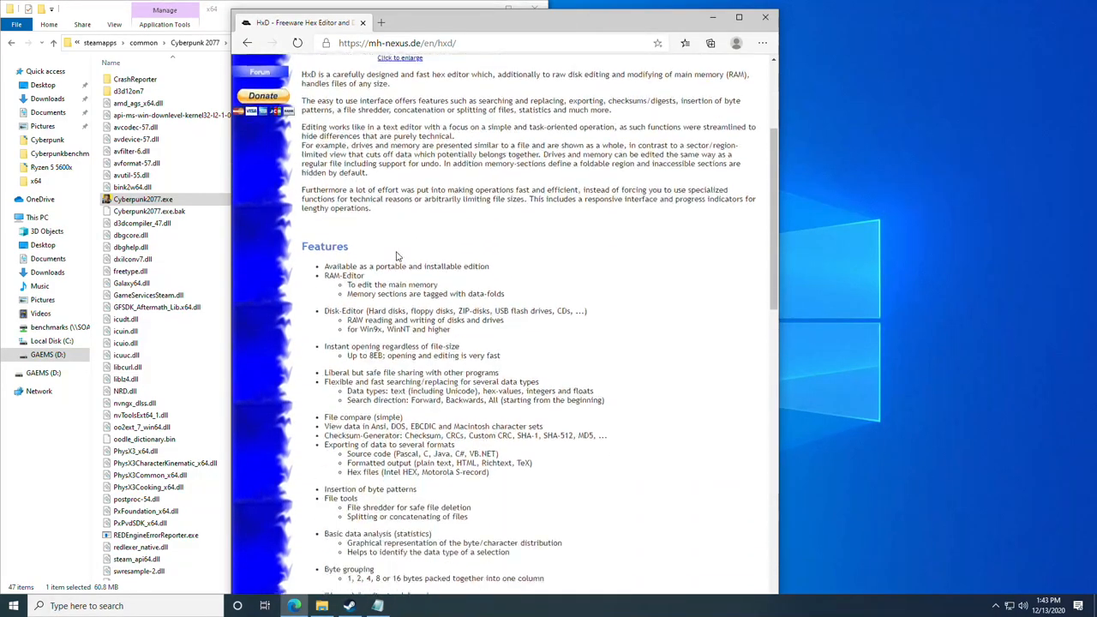
scroll("down", 3)
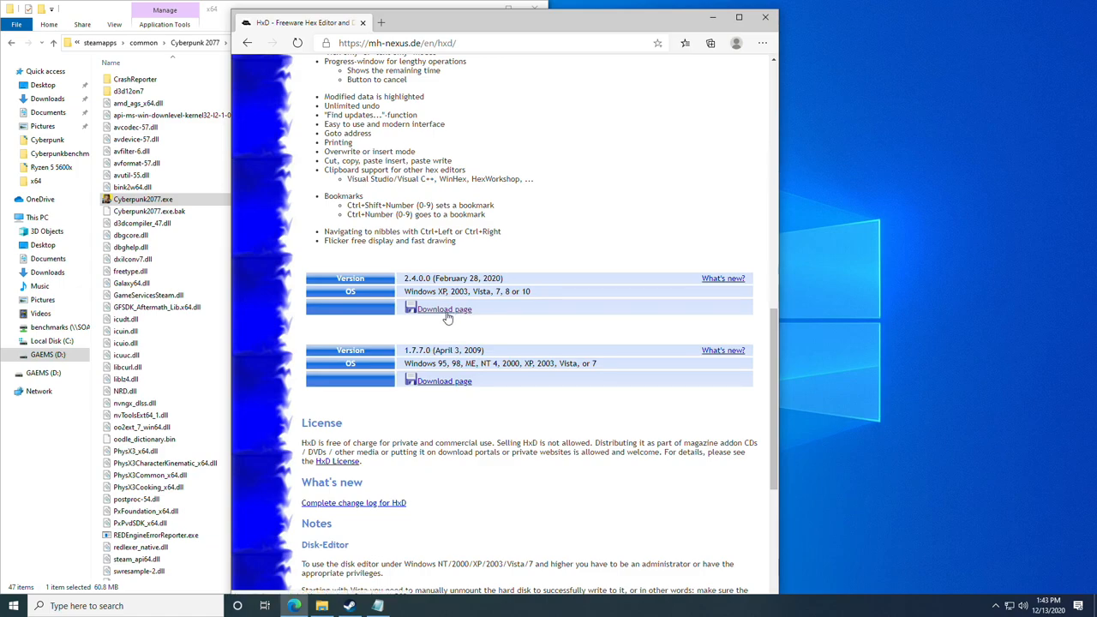
left_click(444, 308)
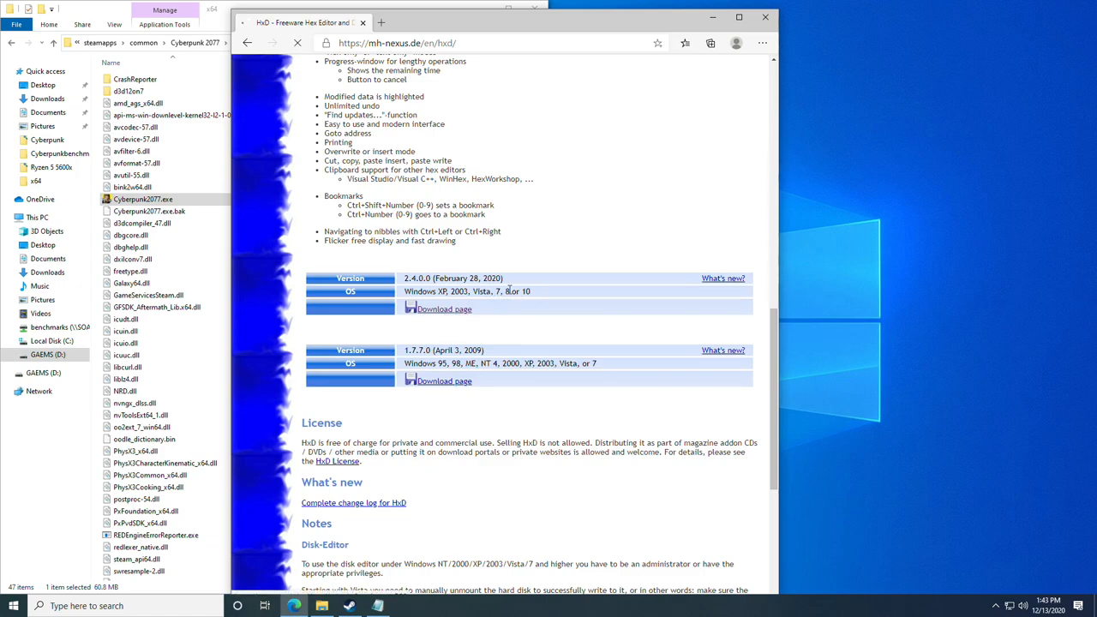
left_click(444, 308)
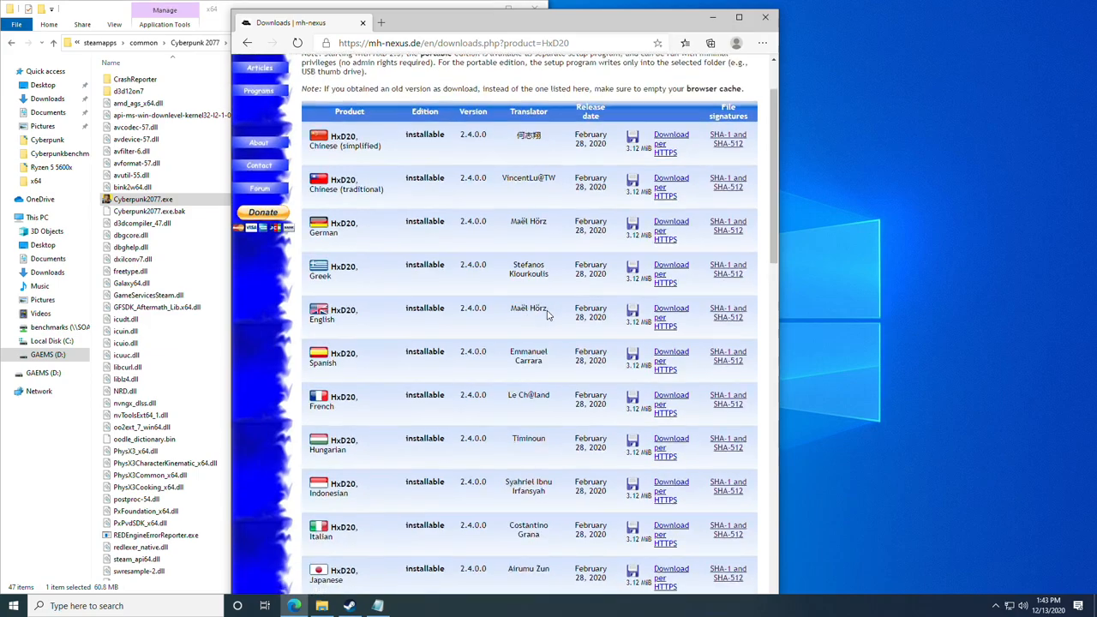
scroll("down", 3)
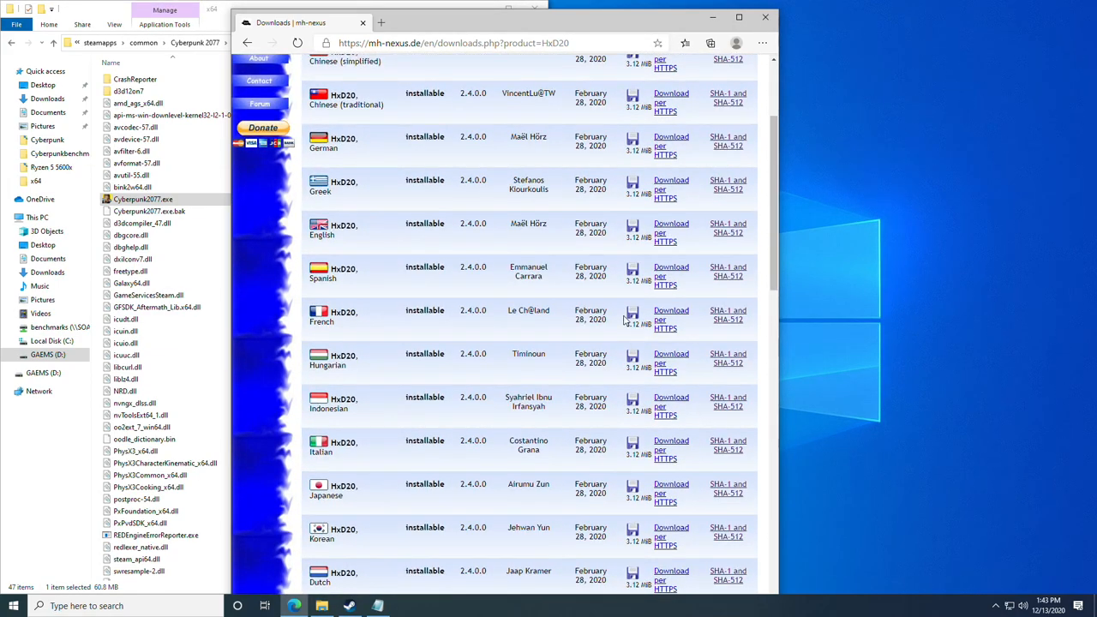
scroll("up", 3)
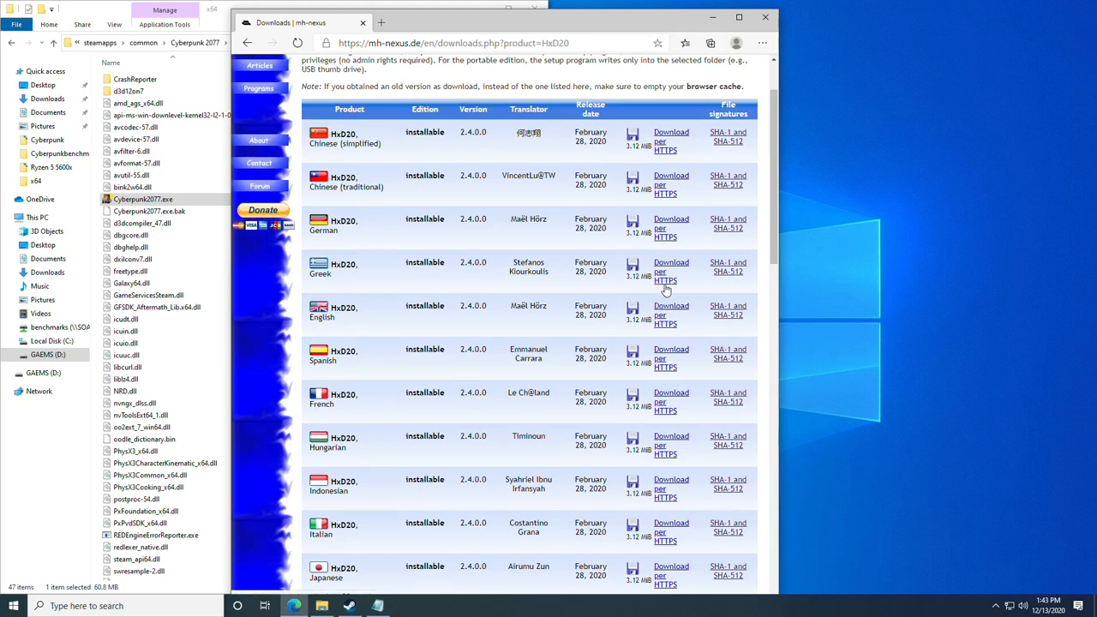
mouse_move(665, 289)
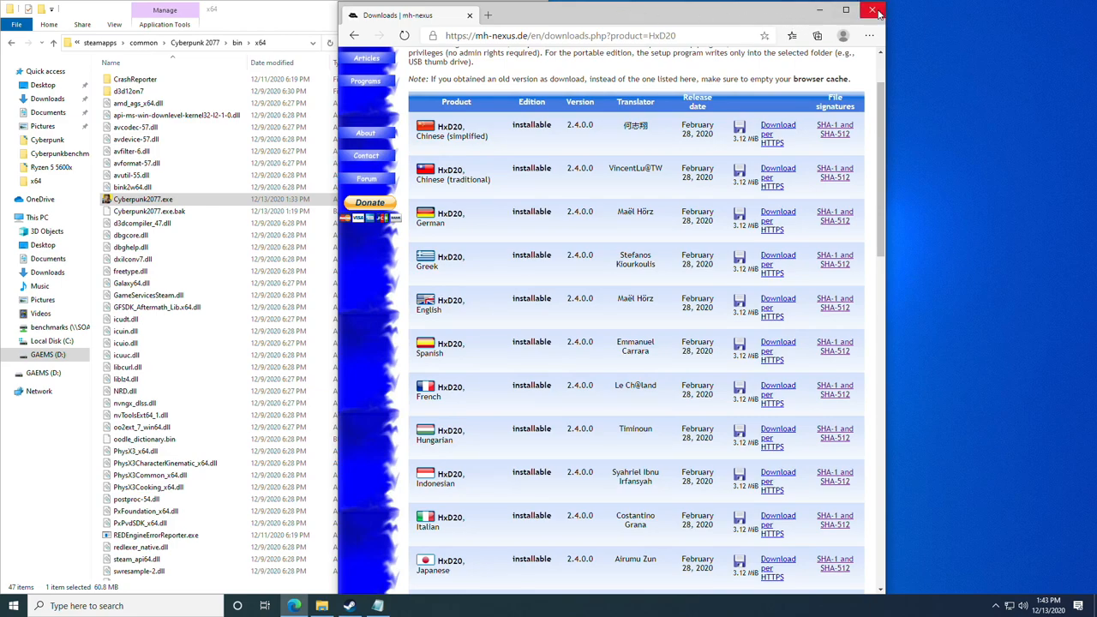
mouse_move(874, 10)
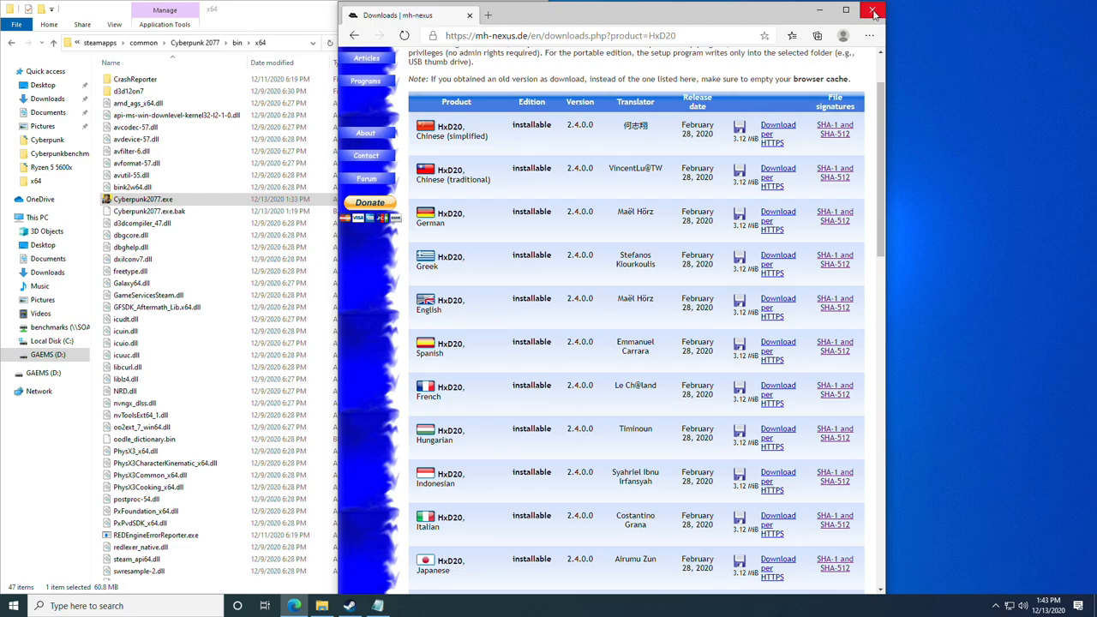
Step: Close Edge and launch HxD by searching 'hx' from the taskbar
left_click(873, 11)
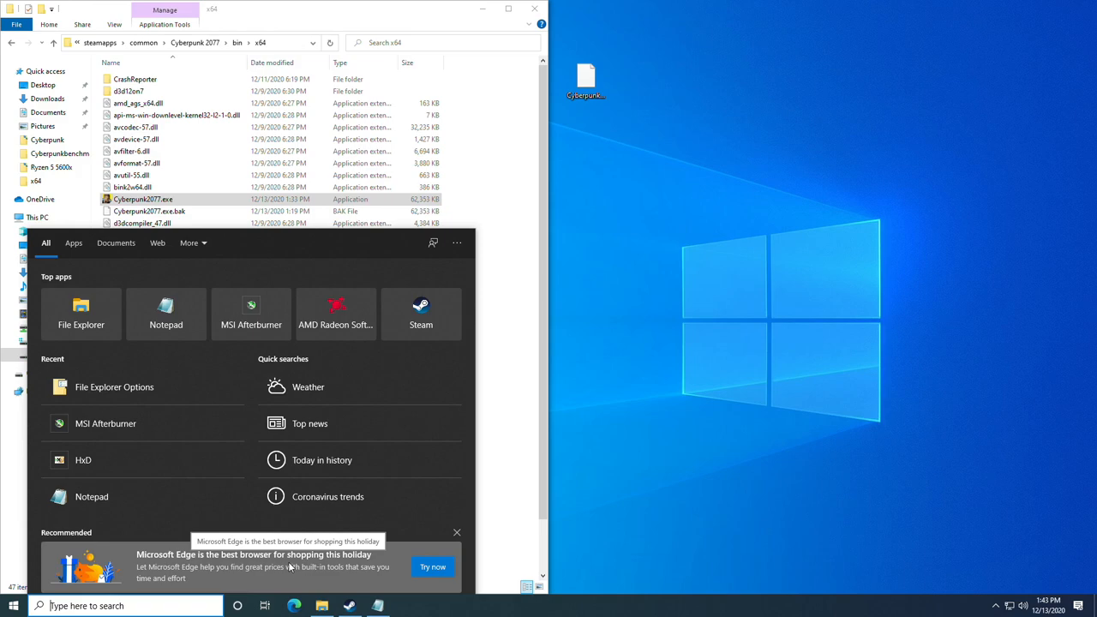
type("hx")
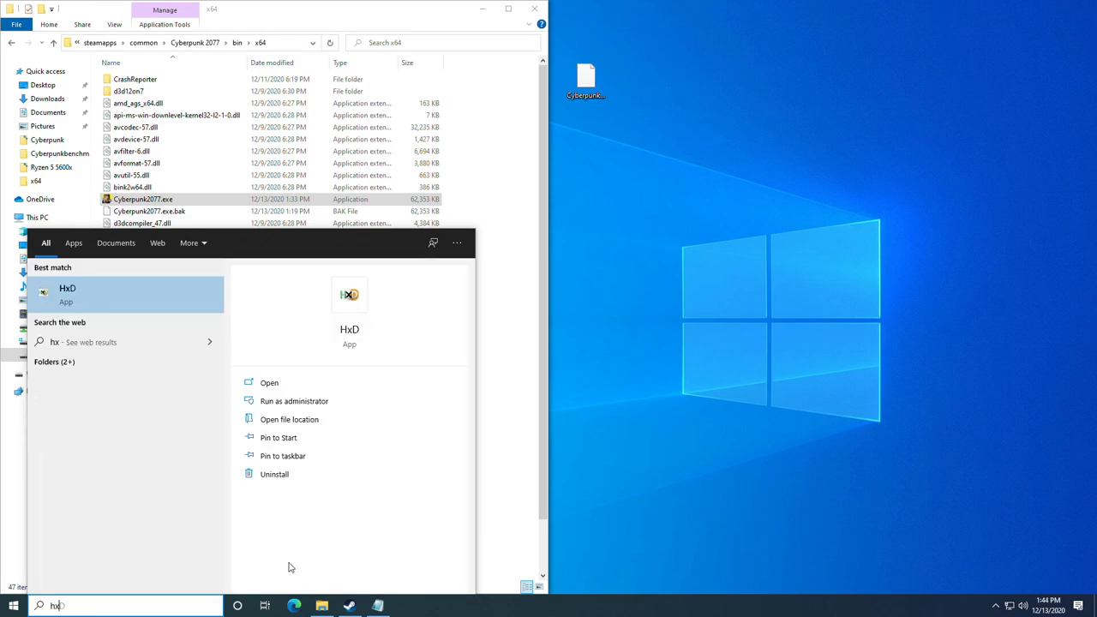
left_click(270, 383)
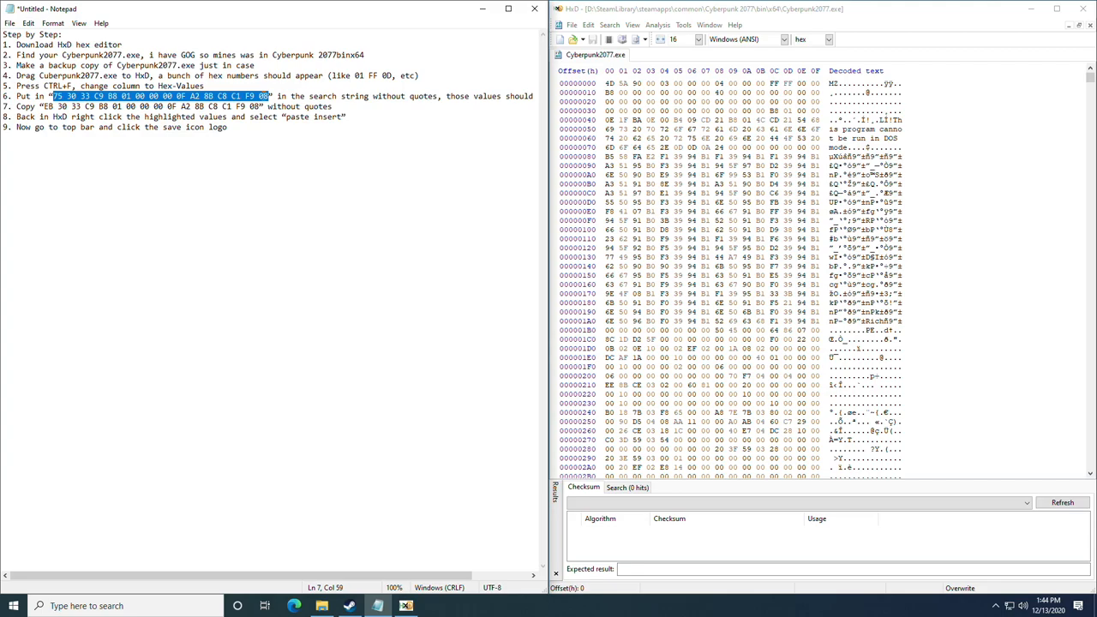
right_click(171, 95)
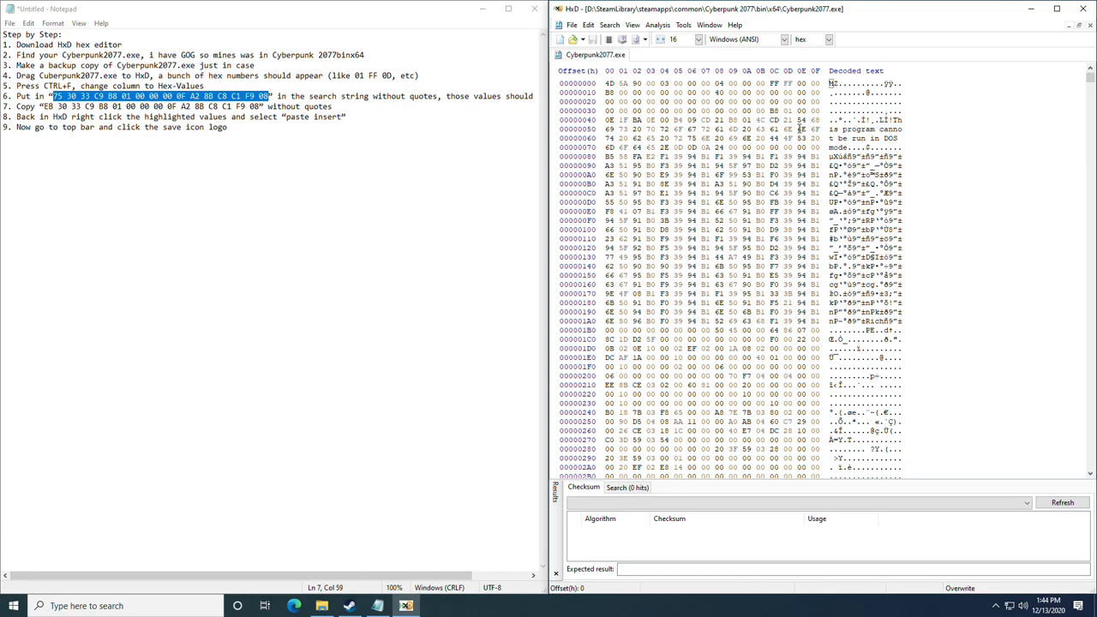
key("ctrl+f")
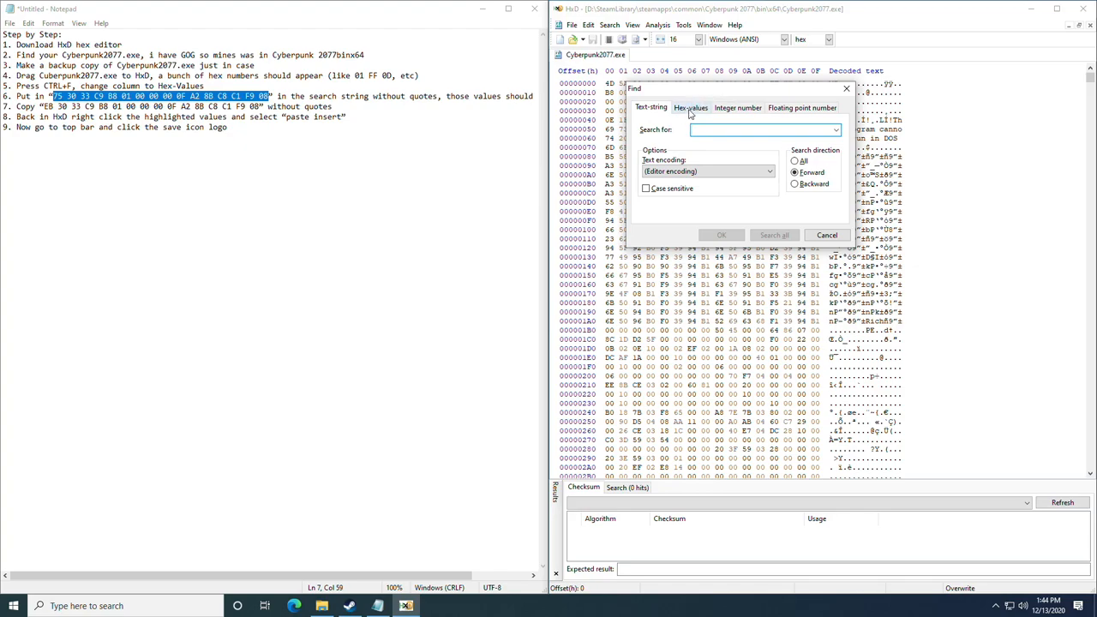
left_click(691, 107)
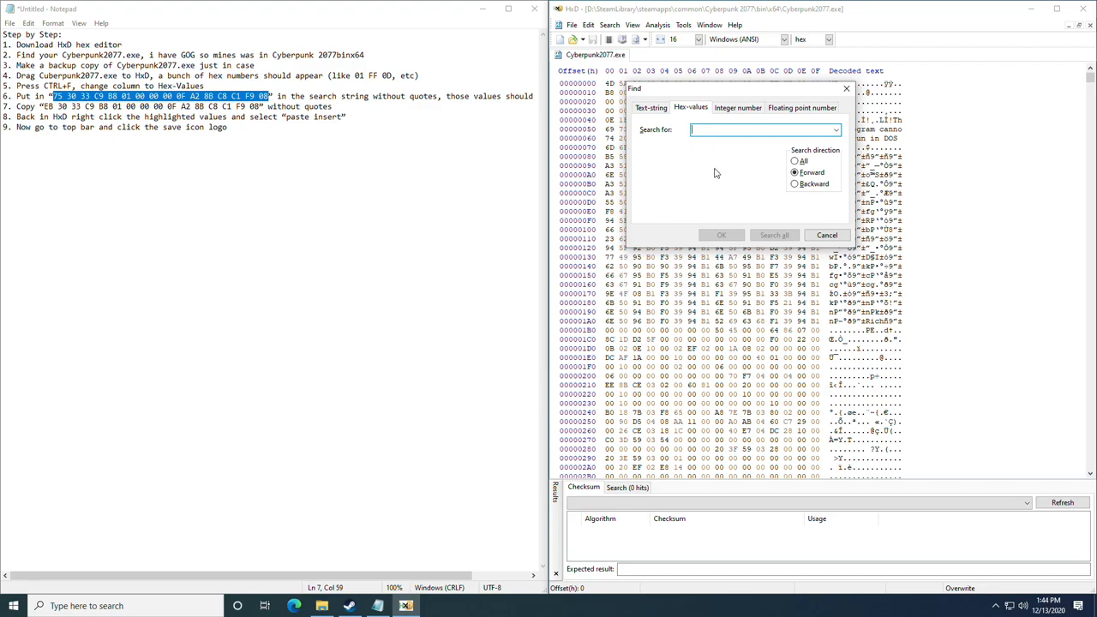
type("75 30 33 C9 B8 01 00 00 00 0F A2 8B C8 C1 F9 08")
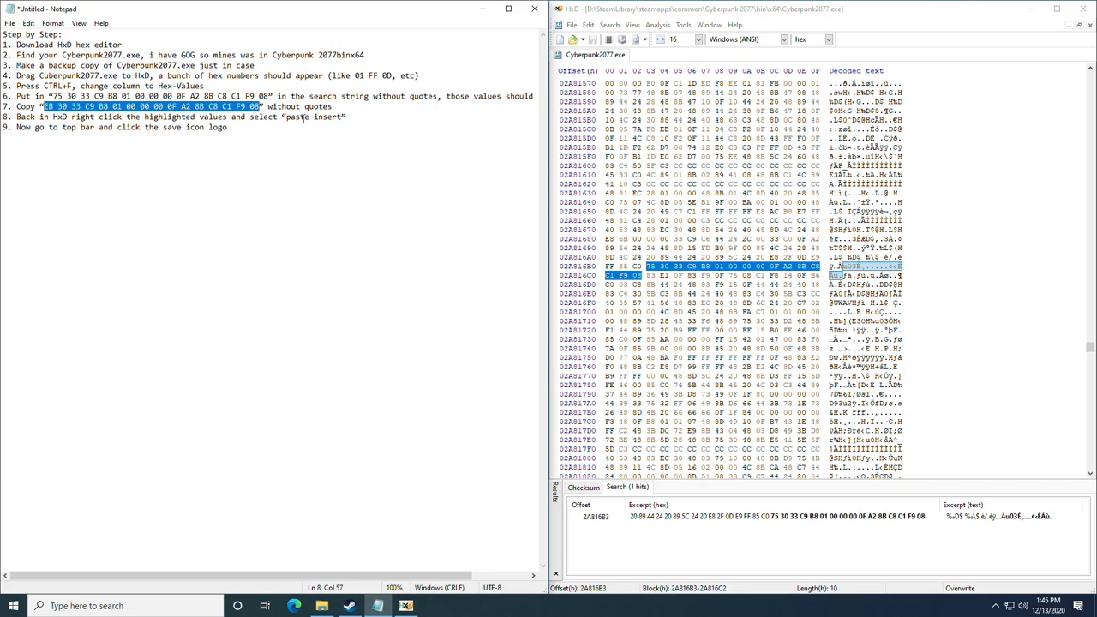
Step: Copy the EB 30 33 C9 bytes from Notepad, paste over the highlighted match, and save
right_click(128, 103)
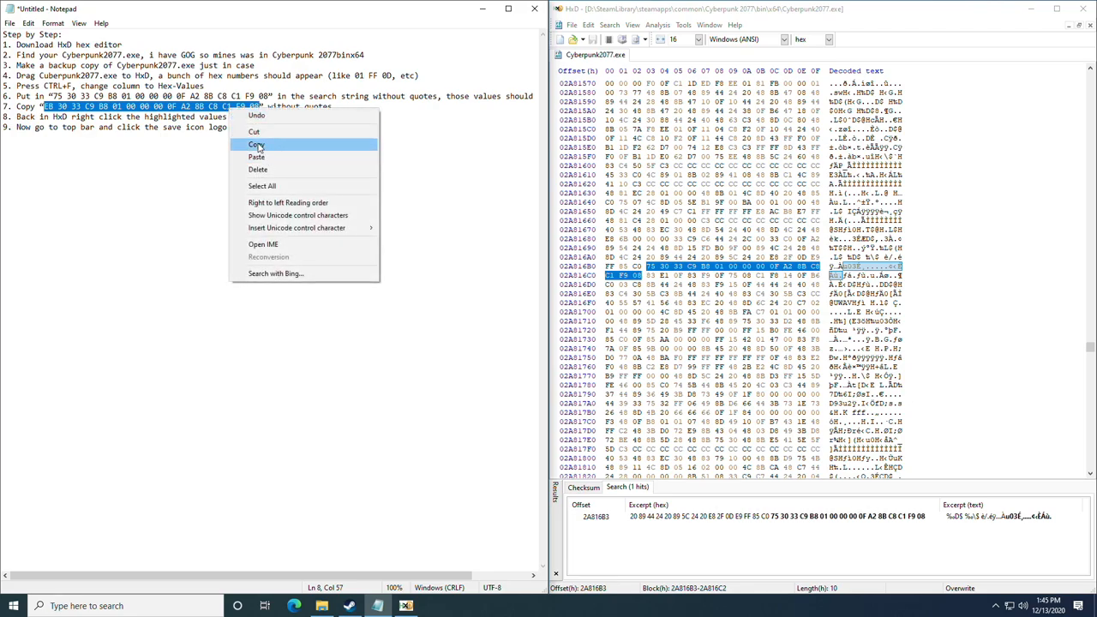
left_click(257, 144)
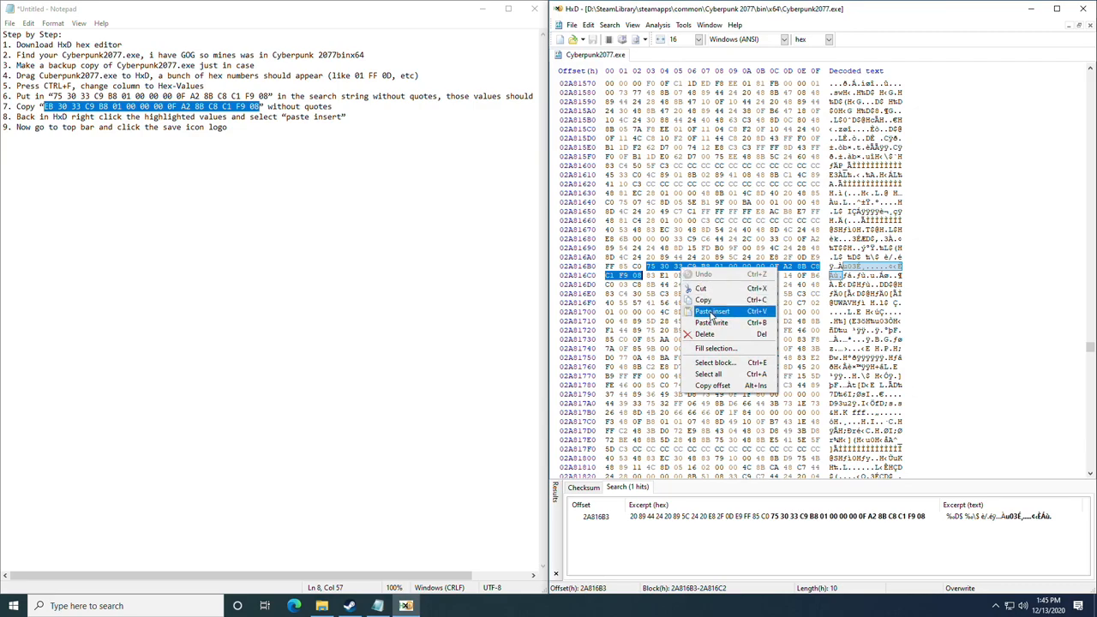
left_click(713, 311)
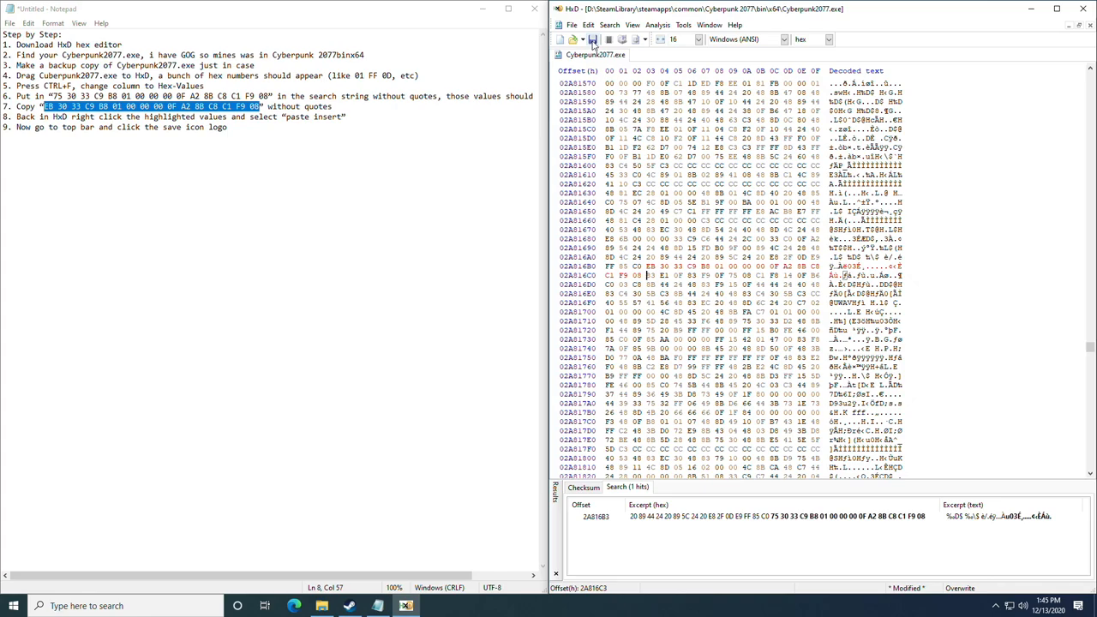
left_click(593, 40)
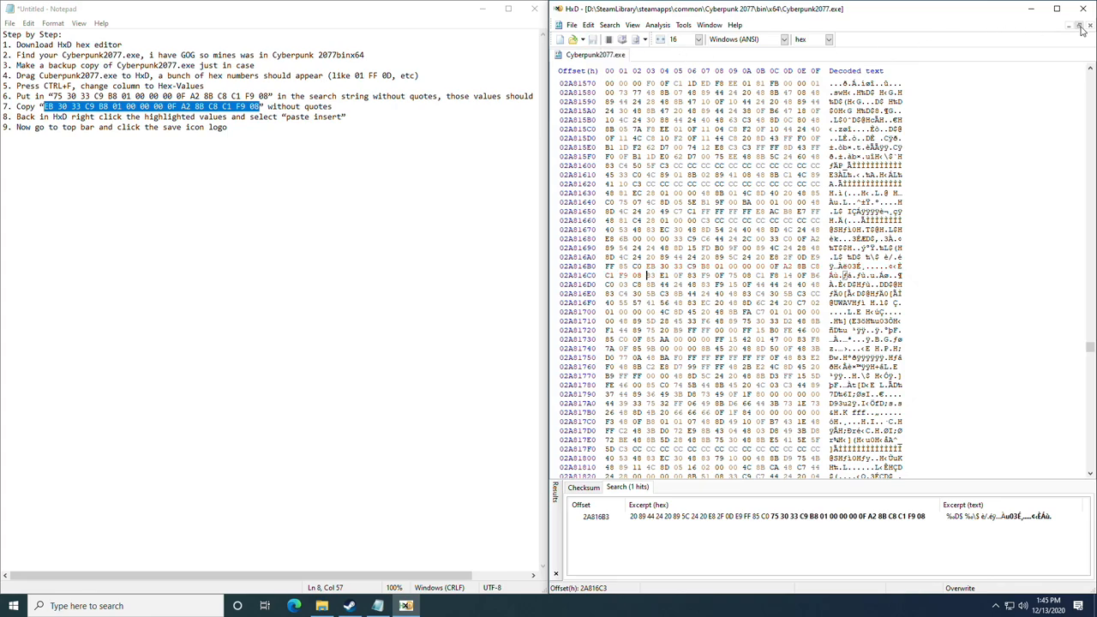
left_click(1083, 9)
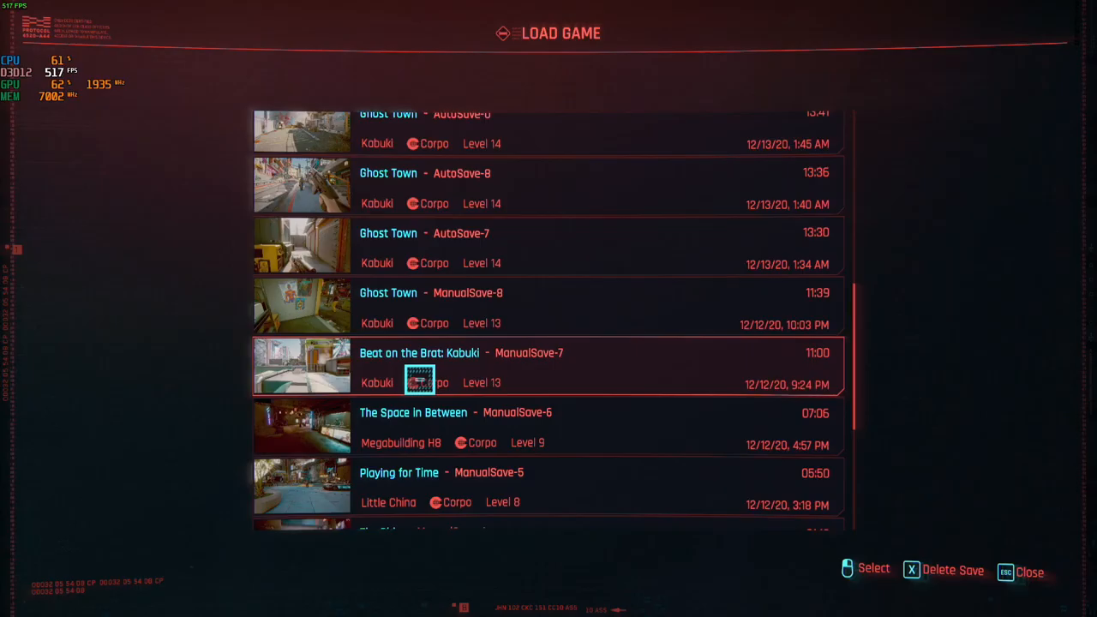
Step: Draw the pistol and walk the city streets on 'The Ride' while watching CPU/GPU usage
scroll("down", 3)
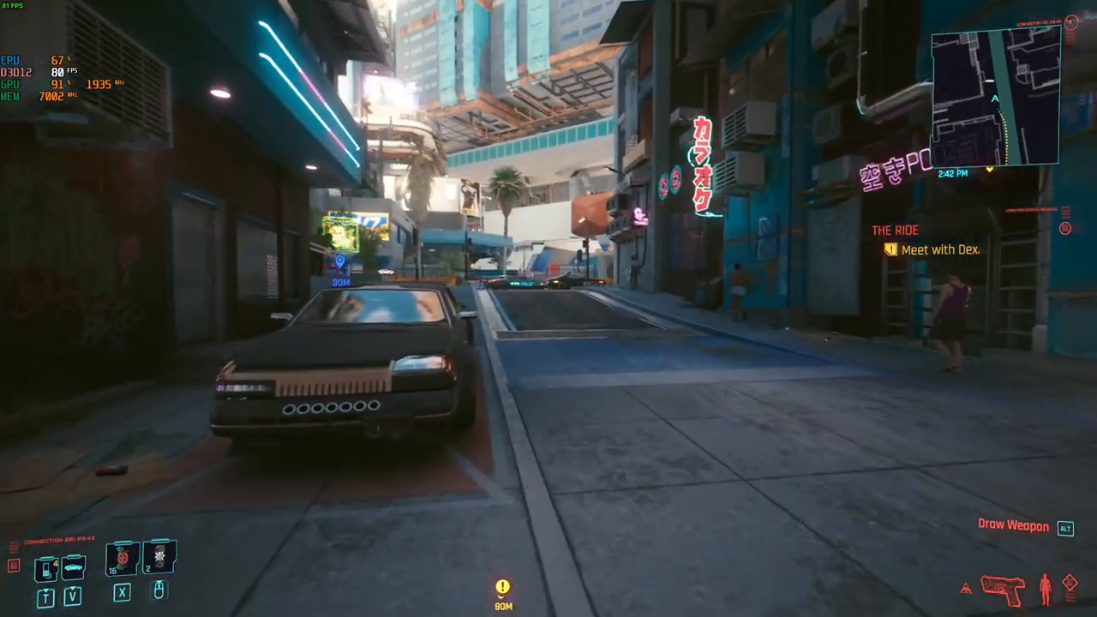
key("alt")
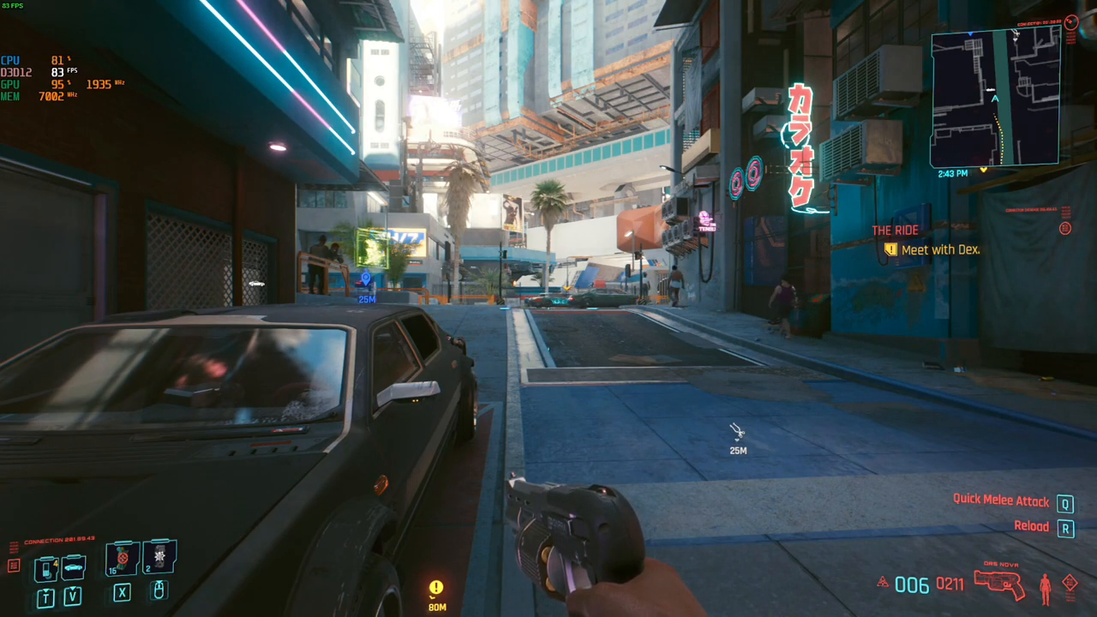
mouse_move(549, 308)
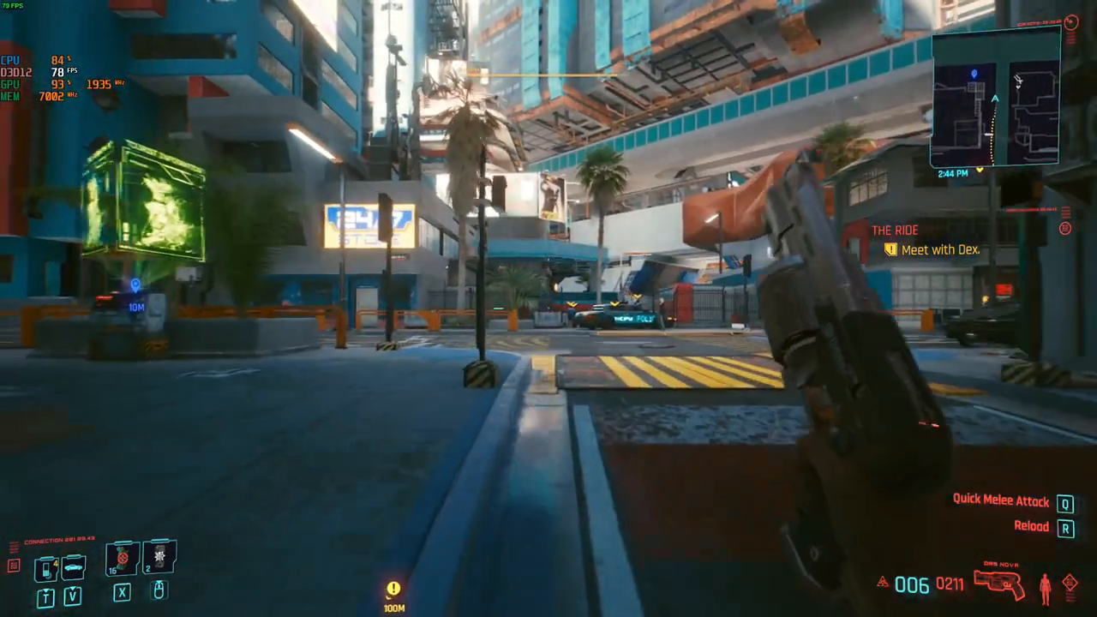
mouse_move(549, 309)
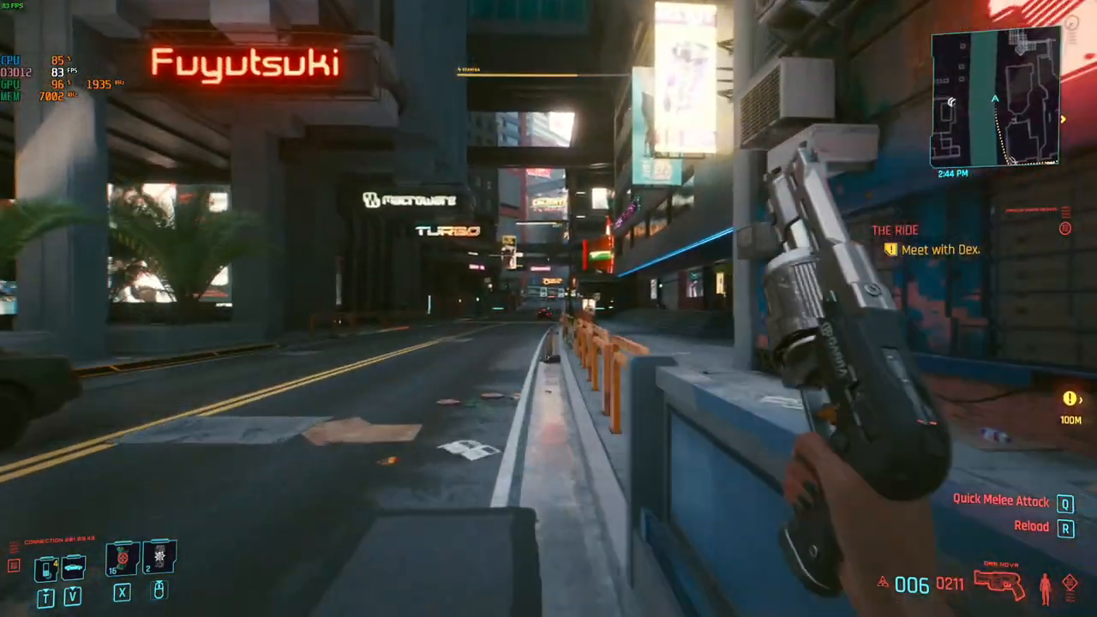
key("w")
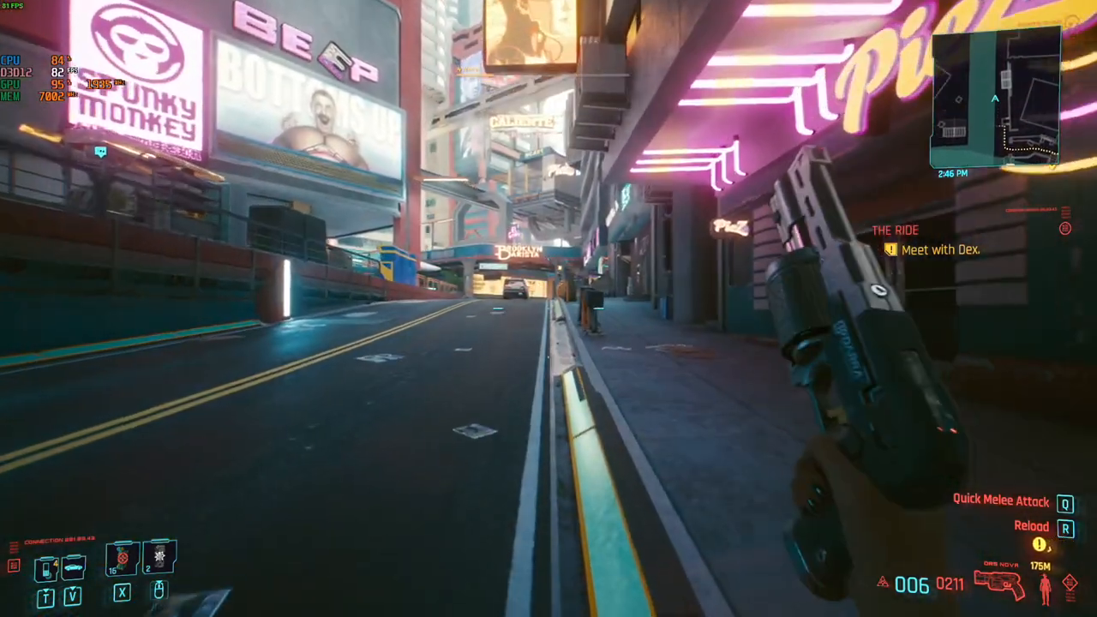
key("w")
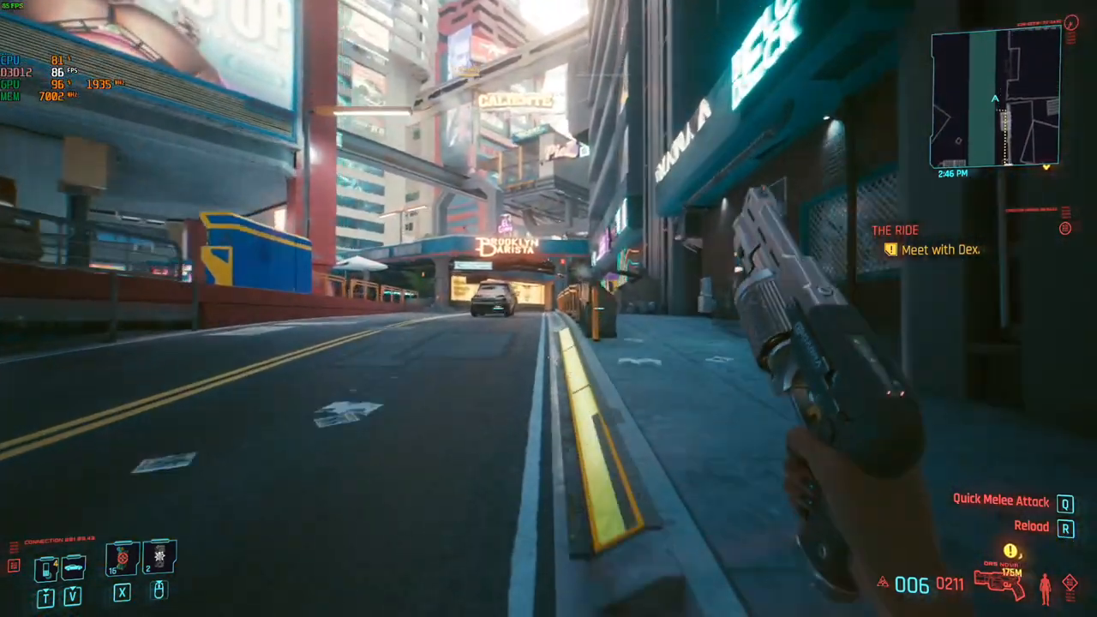
mouse_move(549, 309)
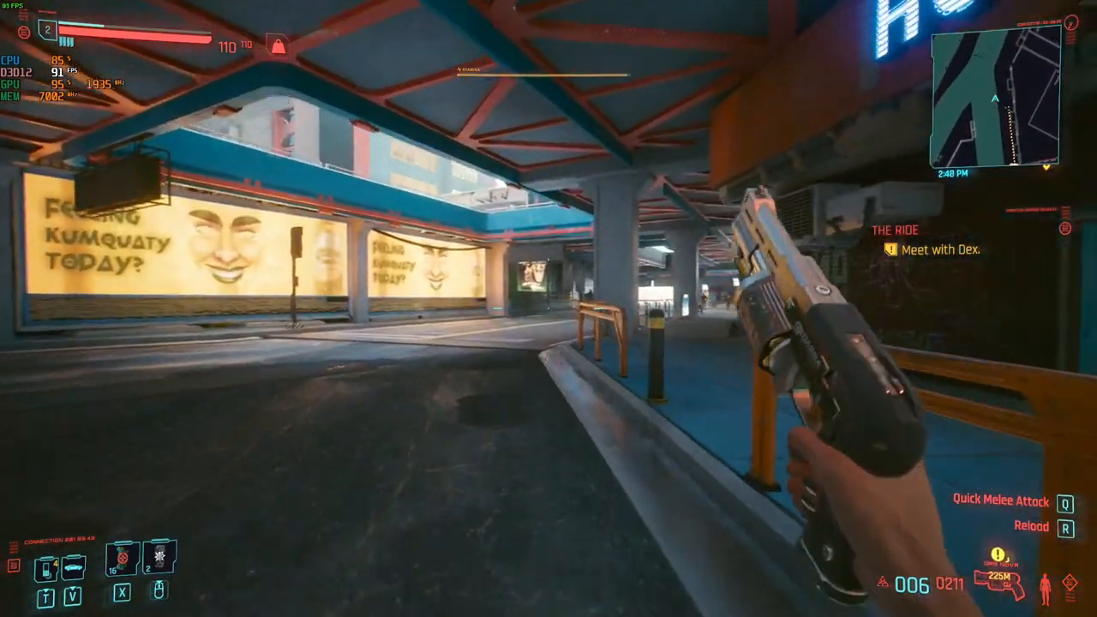
mouse_move(548, 309)
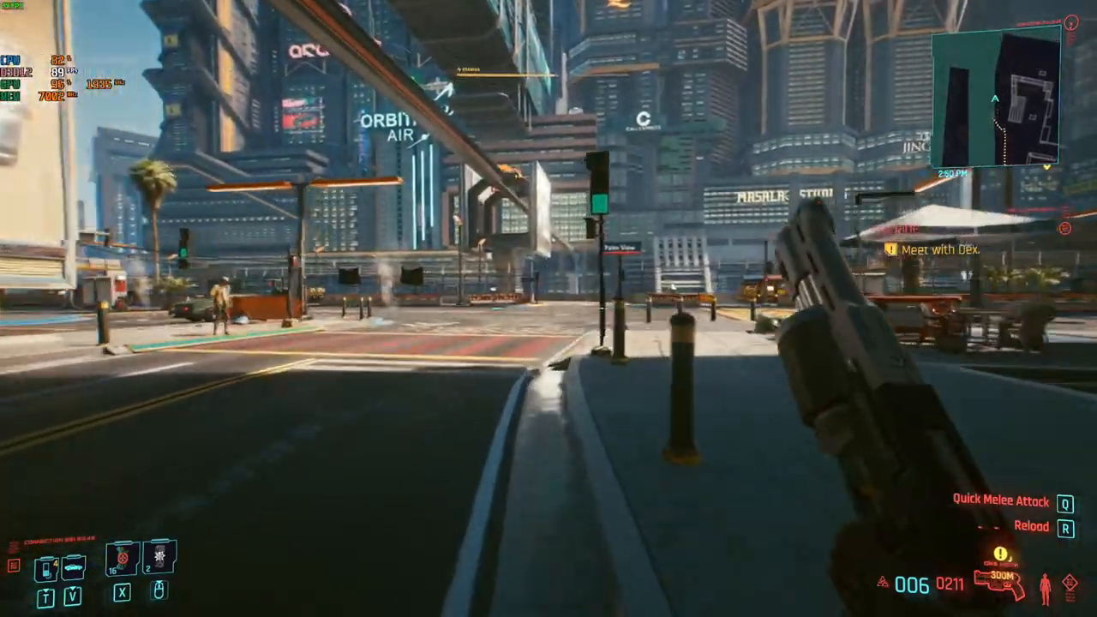
mouse_move(549, 308)
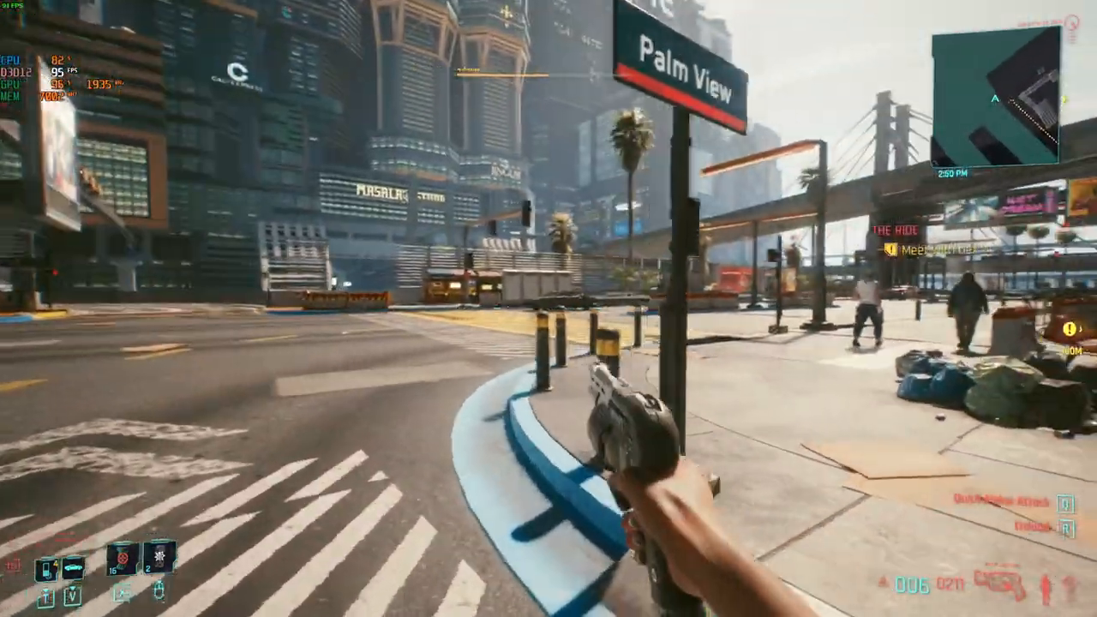